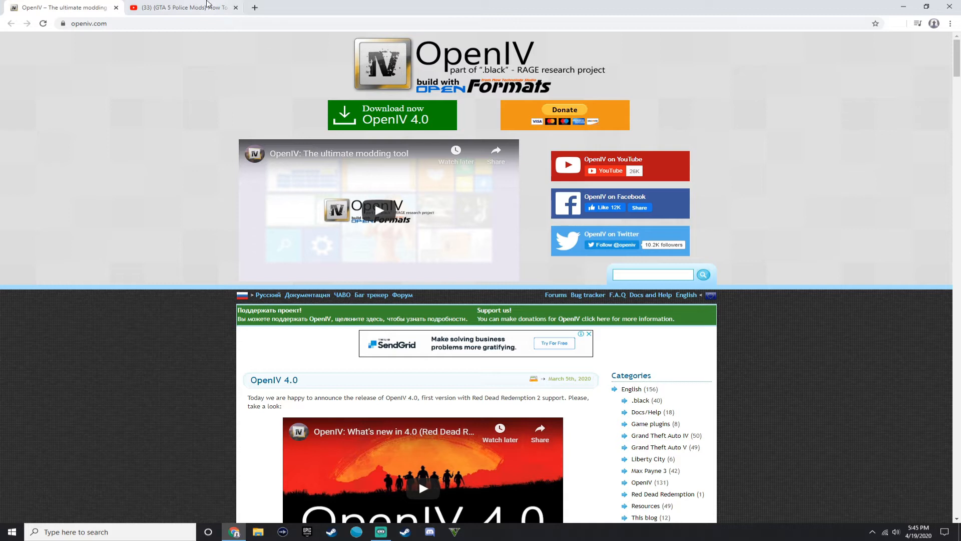
pyautogui.moveTo(184, 5)
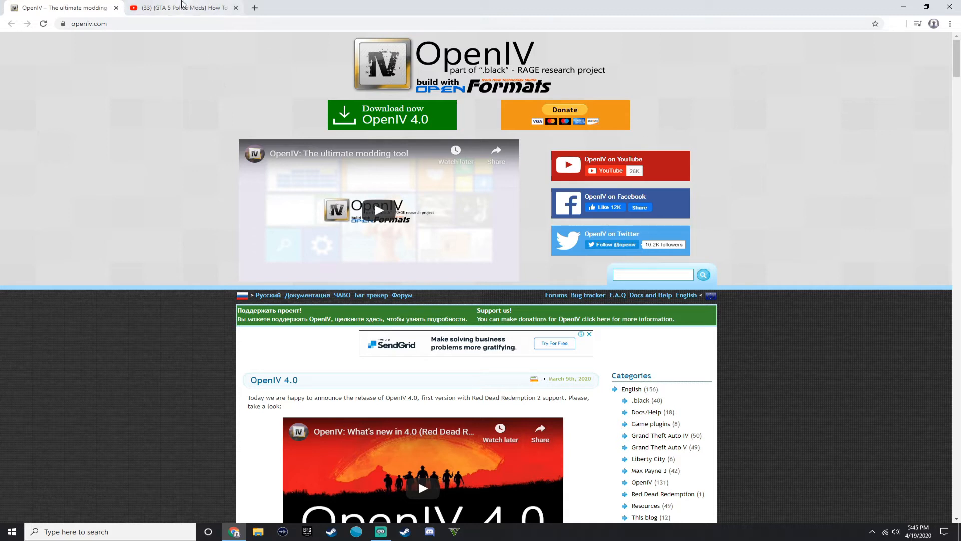
# Step: Switch to the police-mods YouTube video and expand the channel's reply under the first comment
pyautogui.click(182, 7)
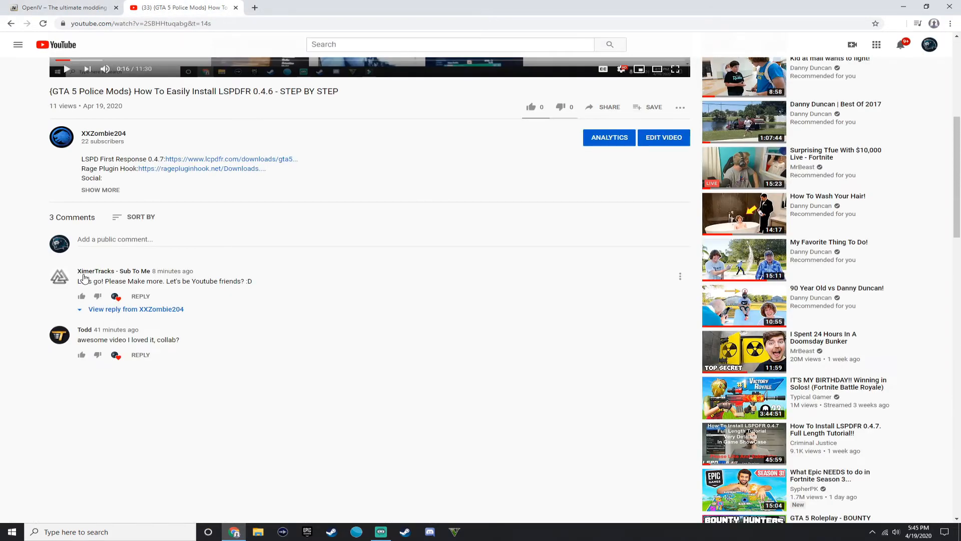
pyautogui.moveTo(96, 272)
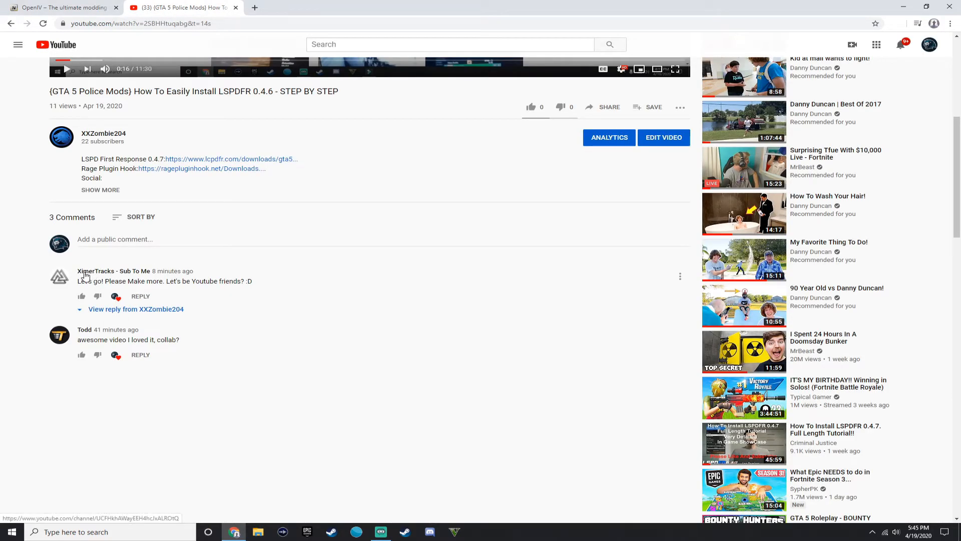
pyautogui.moveTo(91, 337)
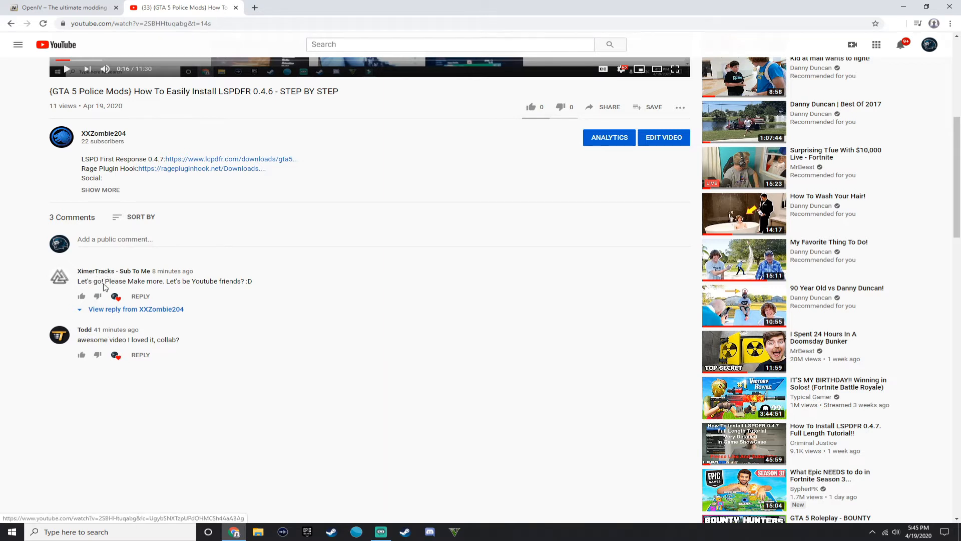
pyautogui.scroll(3)
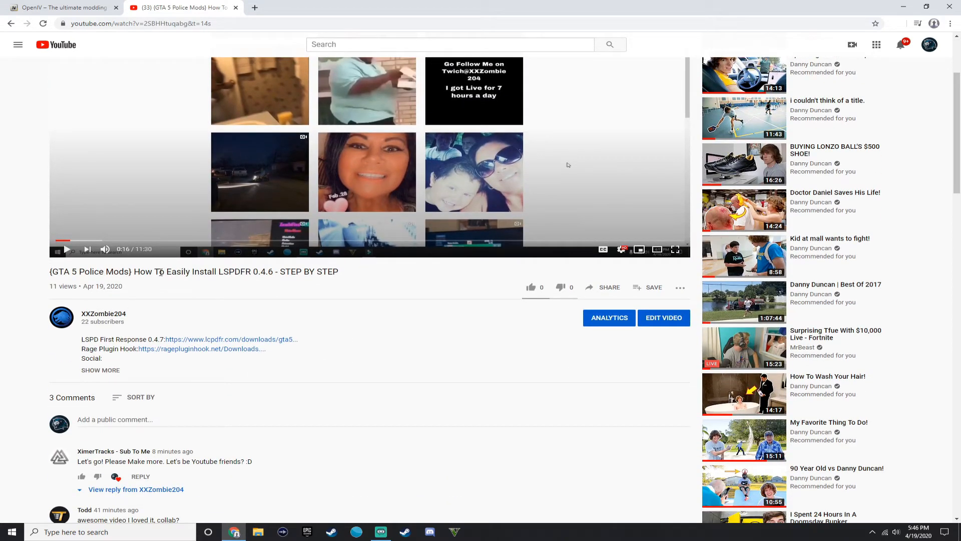
pyautogui.moveTo(284, 303)
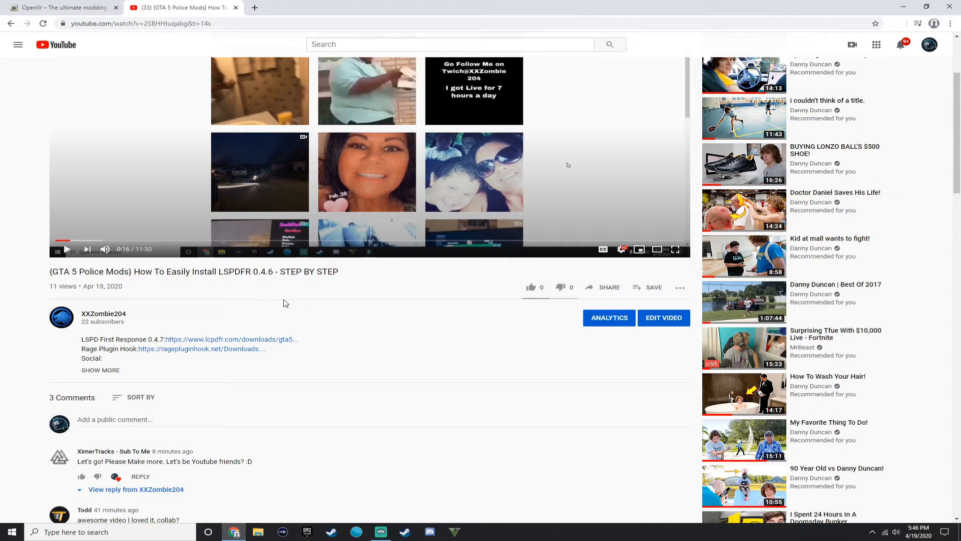
pyautogui.moveTo(308, 268)
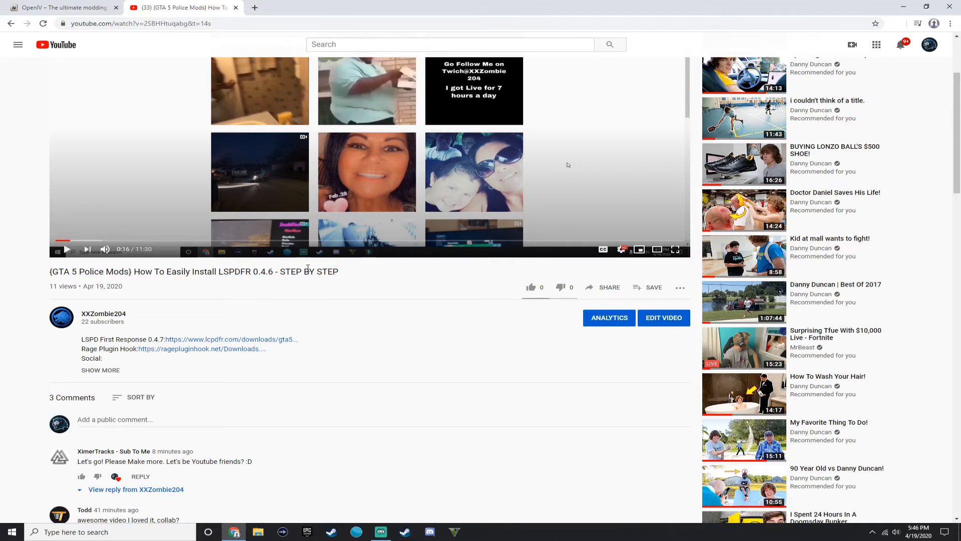
pyautogui.scroll(-3)
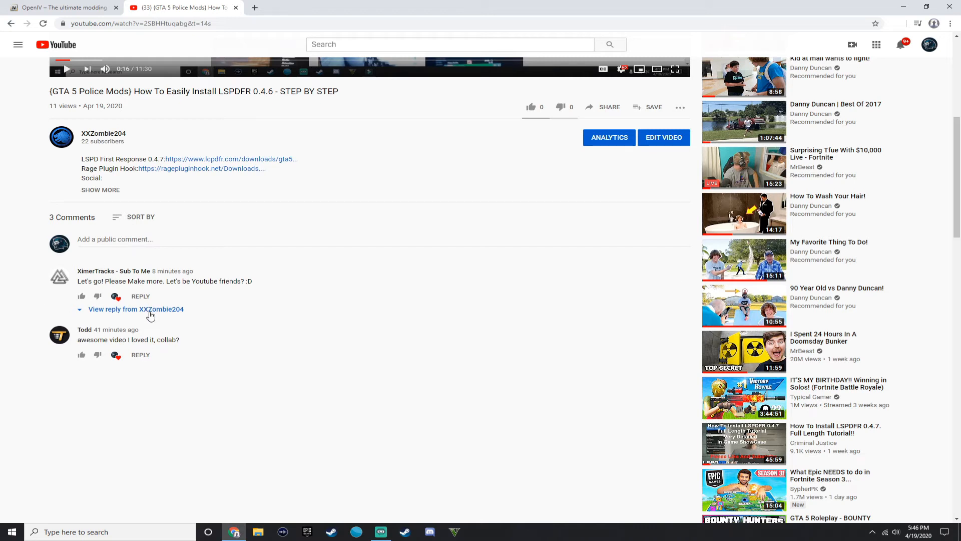
pyautogui.click(137, 308)
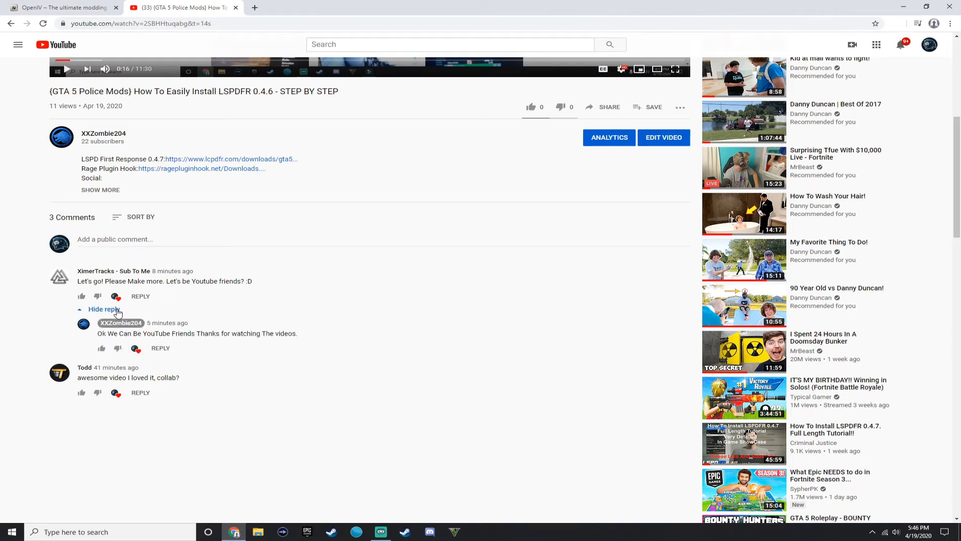
pyautogui.moveTo(223, 284)
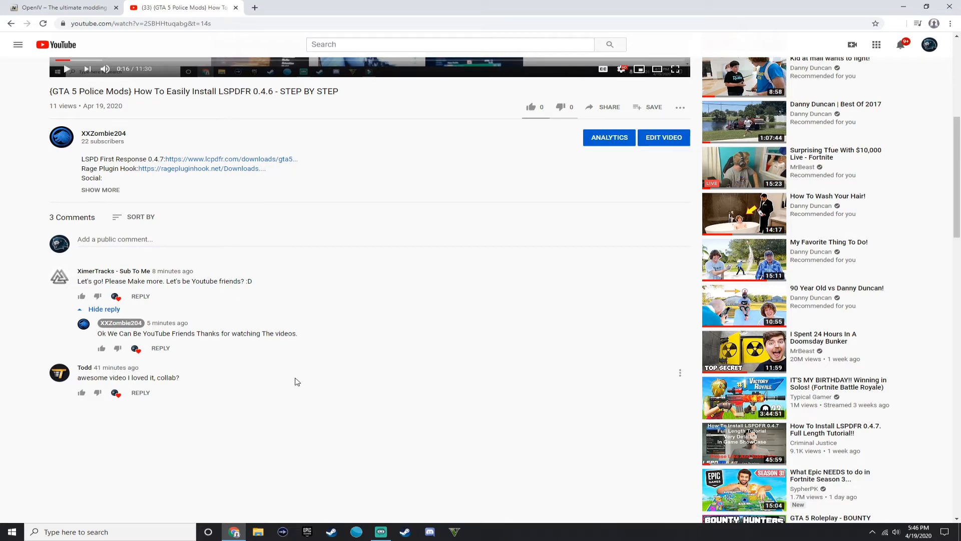
pyautogui.moveTo(92, 372)
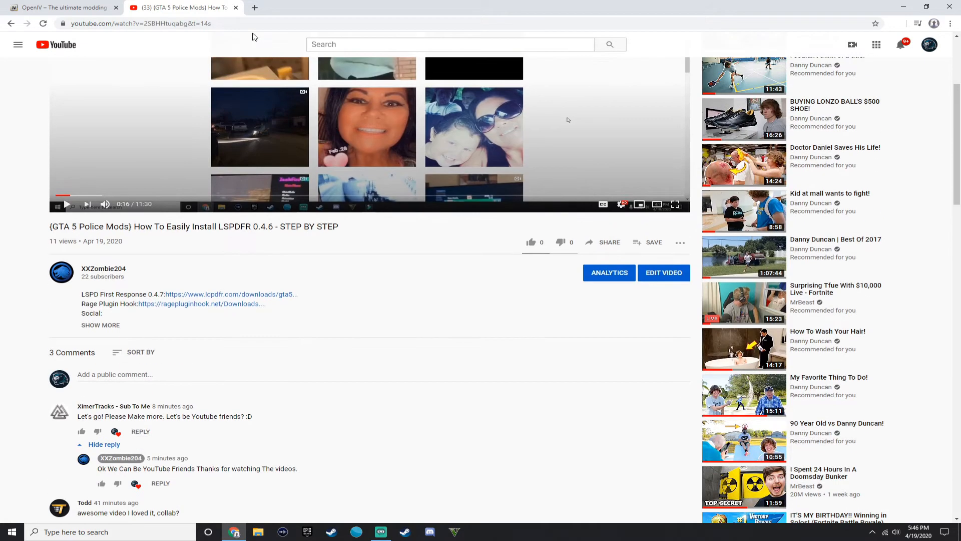
pyautogui.moveTo(234, 7)
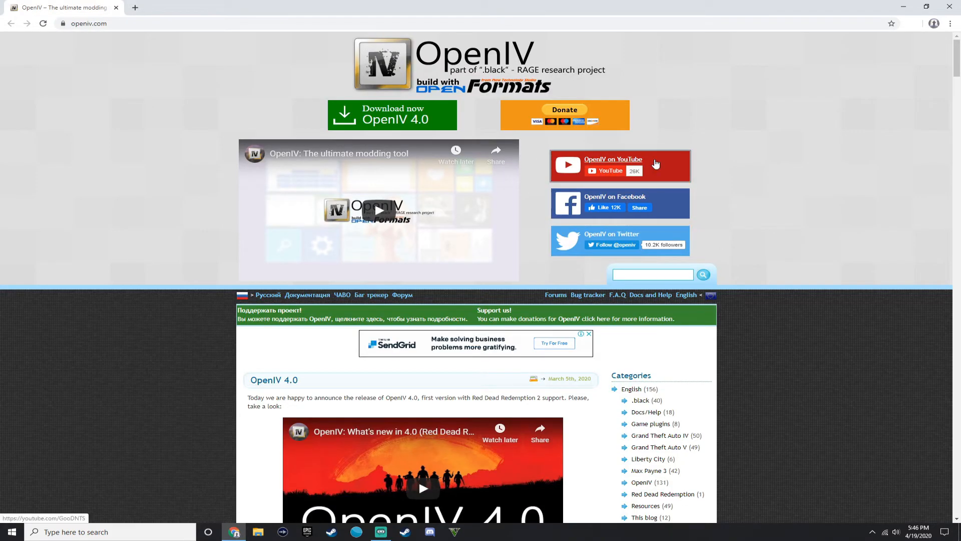
pyautogui.moveTo(873, 189)
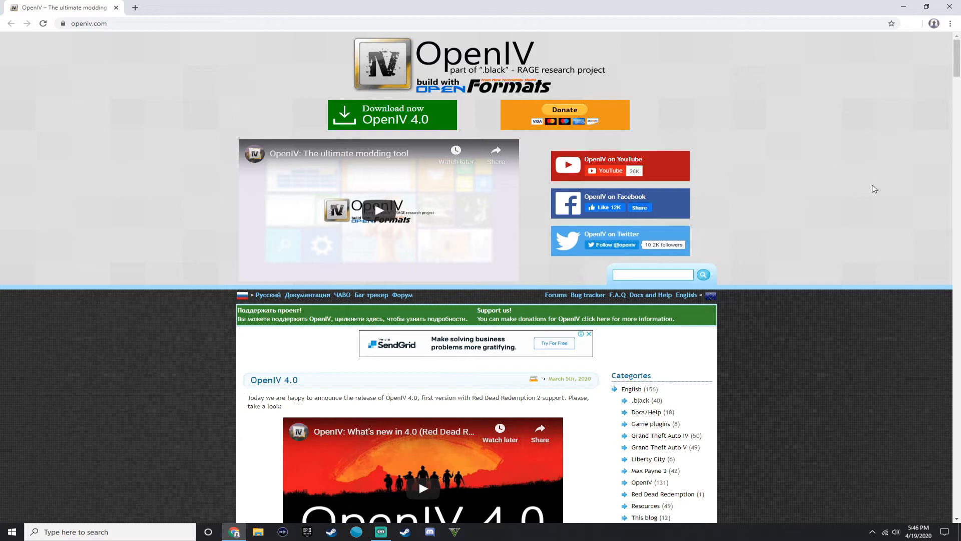
pyautogui.moveTo(512, 64)
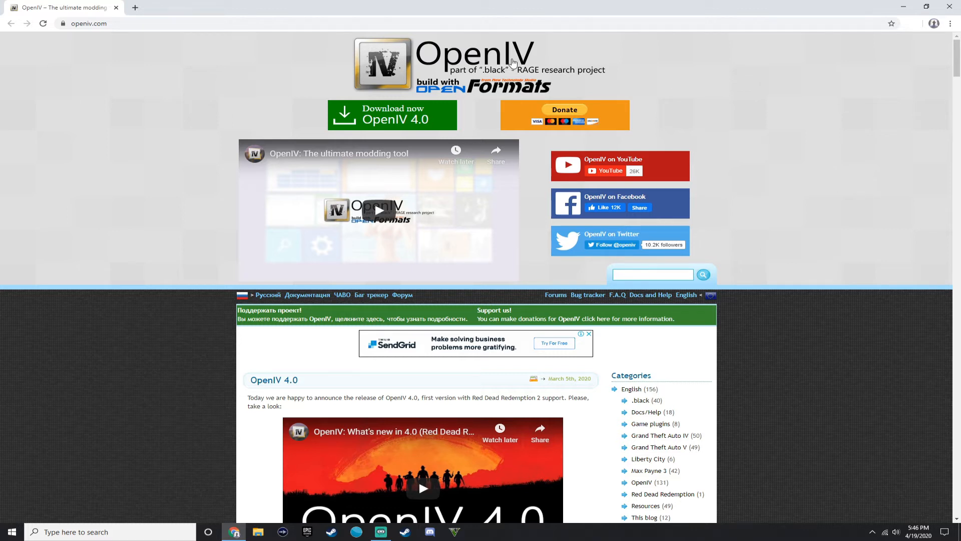
pyautogui.moveTo(535, 4)
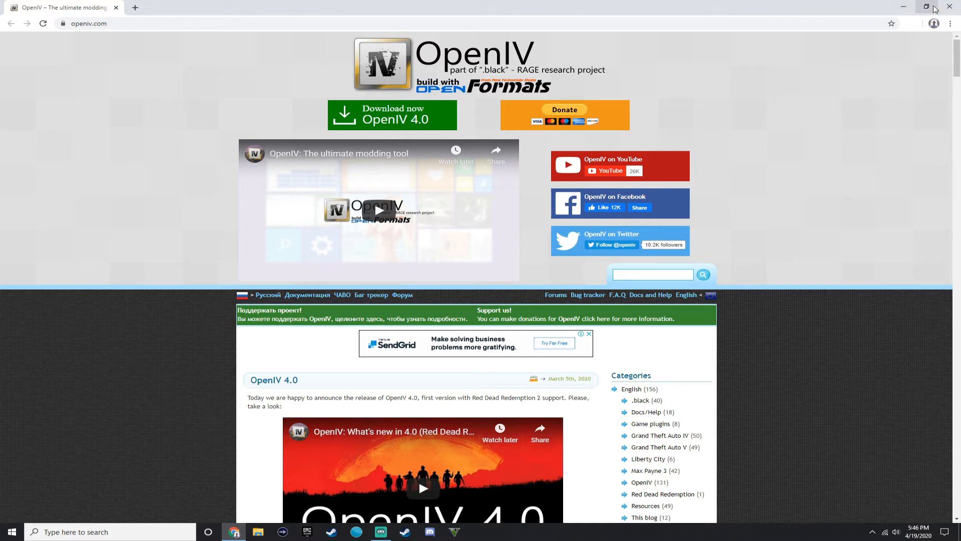
pyautogui.moveTo(927, 7)
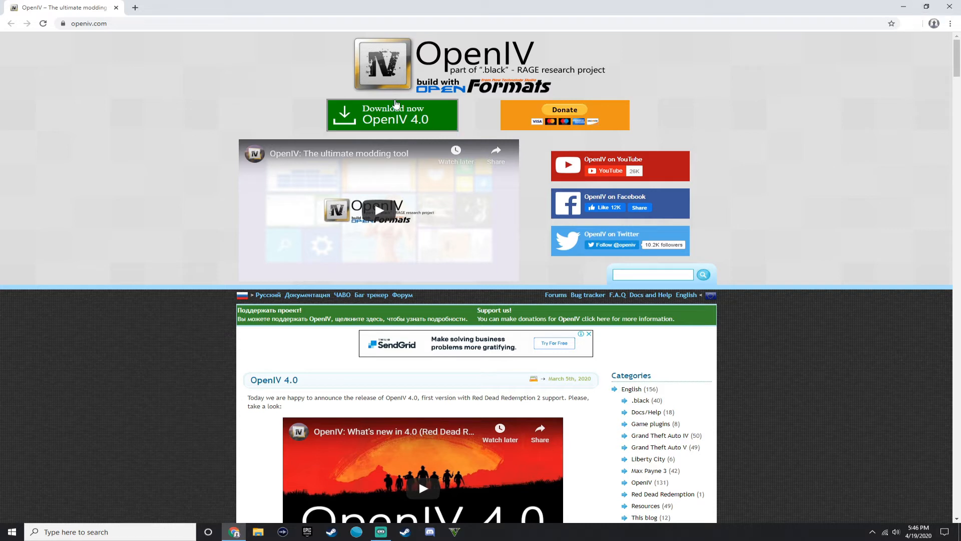
pyautogui.moveTo(389, 119)
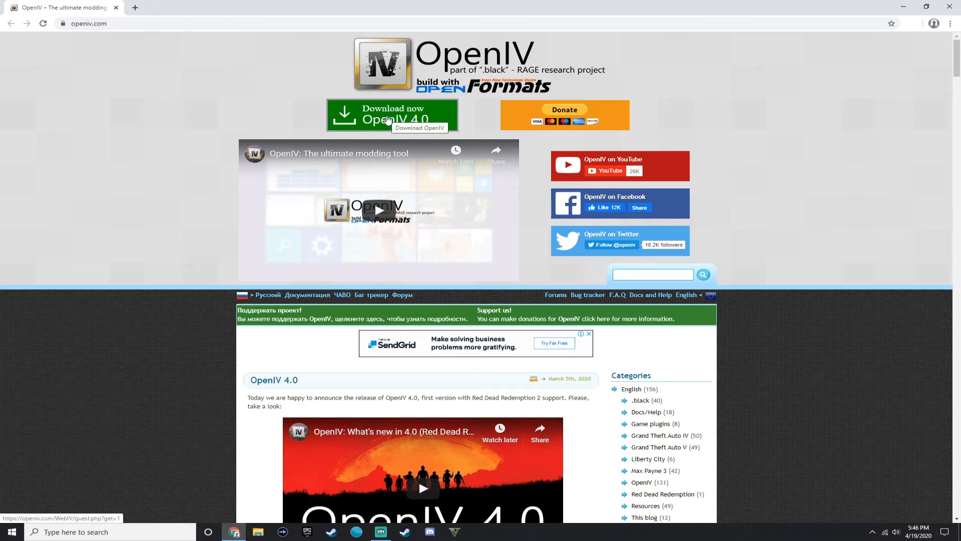
pyautogui.moveTo(471, 123)
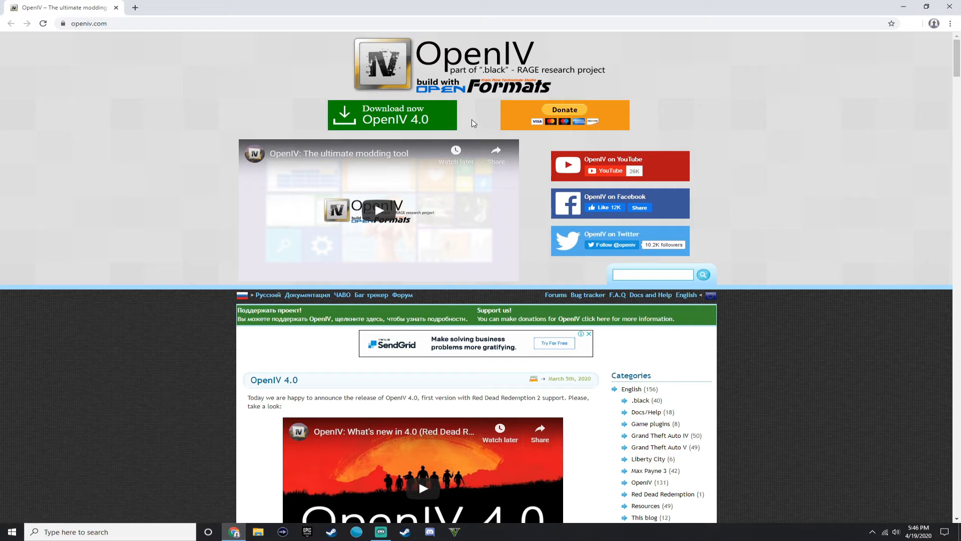
pyautogui.moveTo(389, 119)
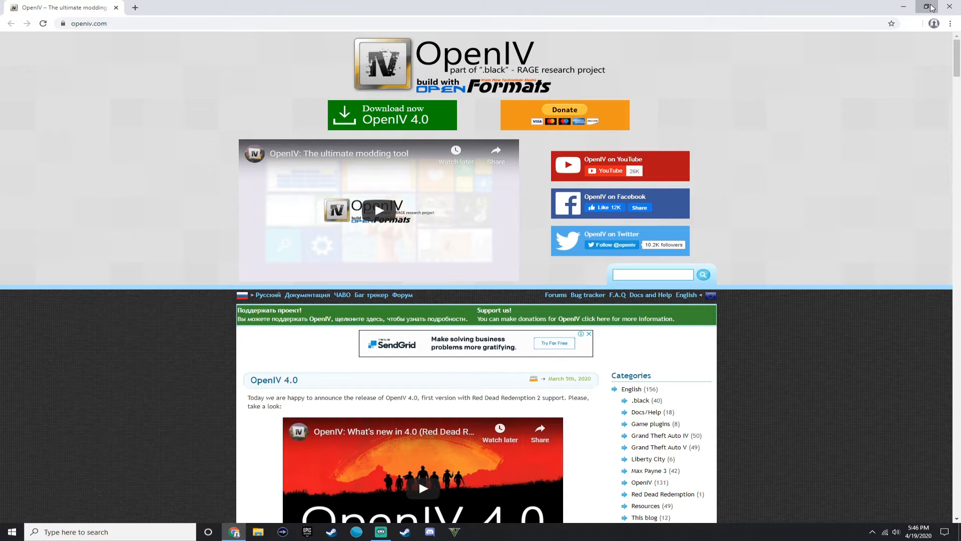
# Step: Restore Chrome down and keep the flagged ovisetup.exe download
pyautogui.click(931, 7)
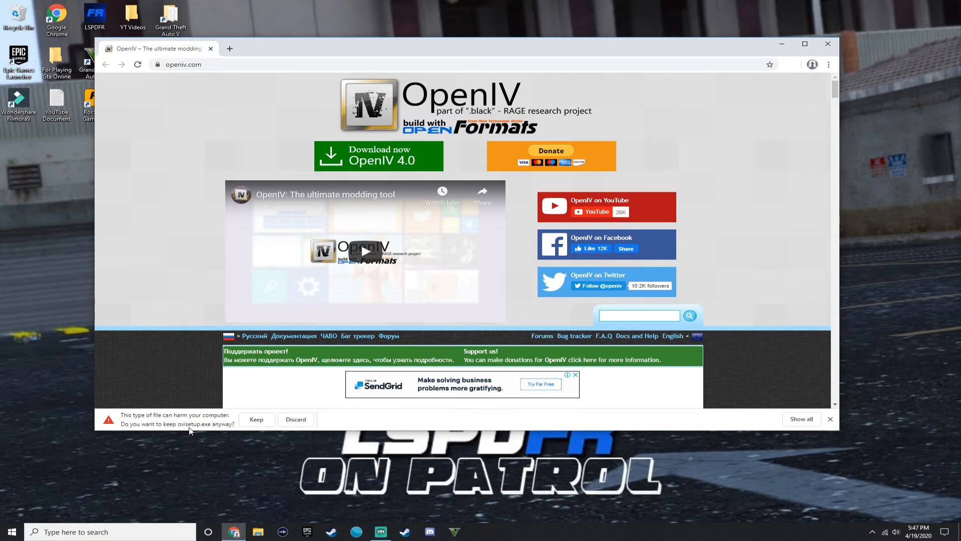
pyautogui.moveTo(198, 430)
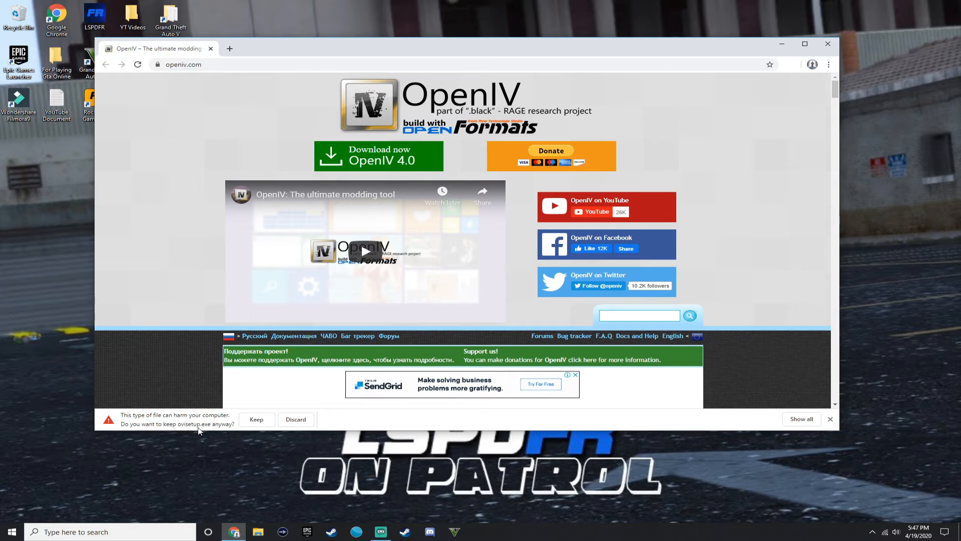
pyautogui.click(257, 419)
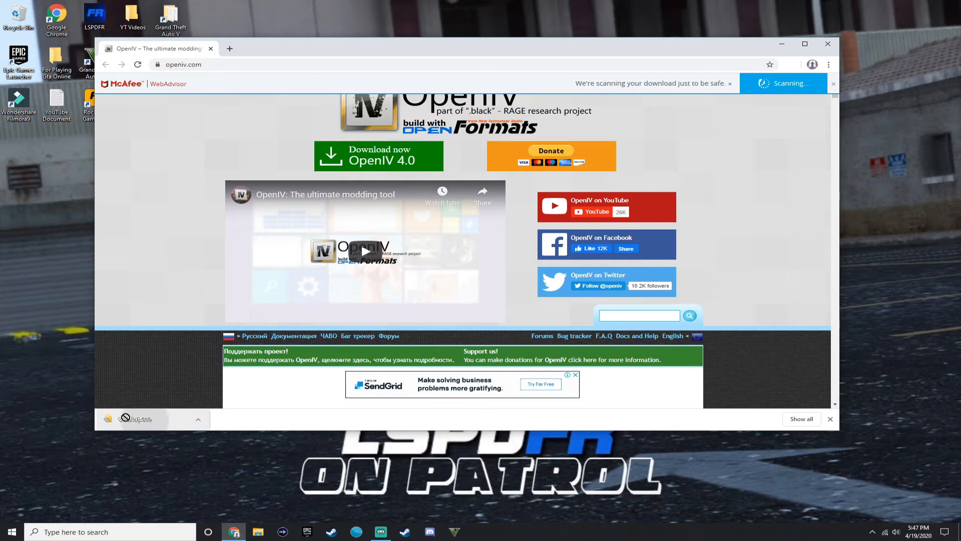
pyautogui.click(833, 83)
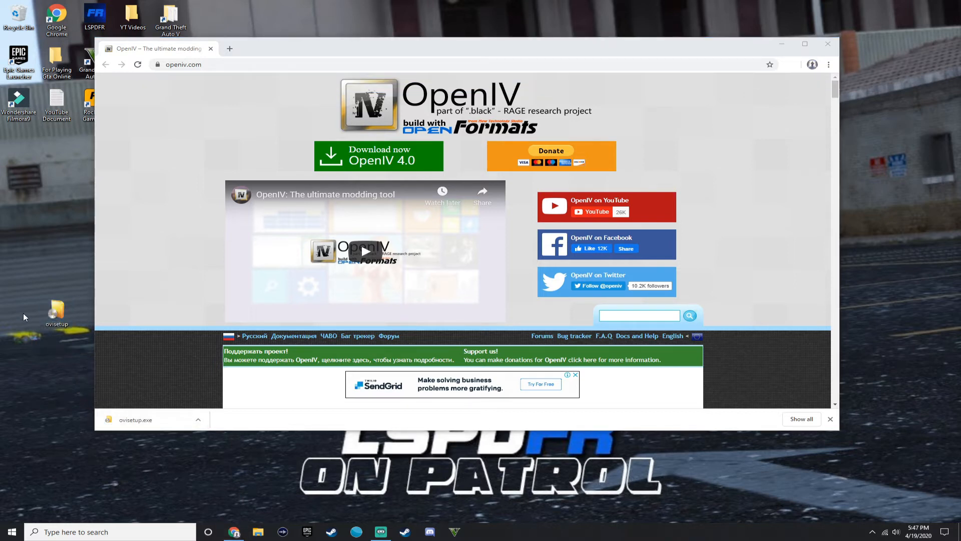
pyautogui.moveTo(64, 363)
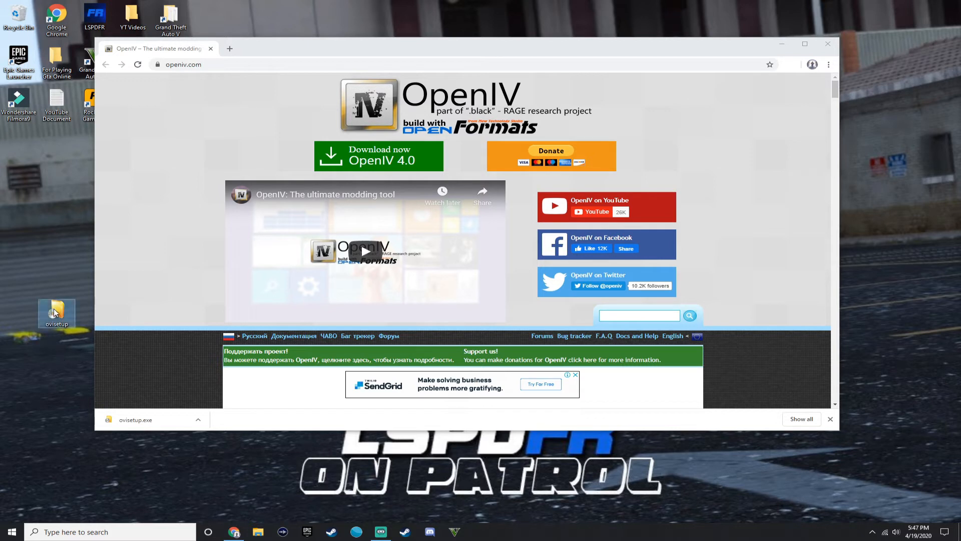
# Step: Launch ovisetup from the desktop, continue in English and accept the OpenIV licence
pyautogui.doubleClick(56, 314)
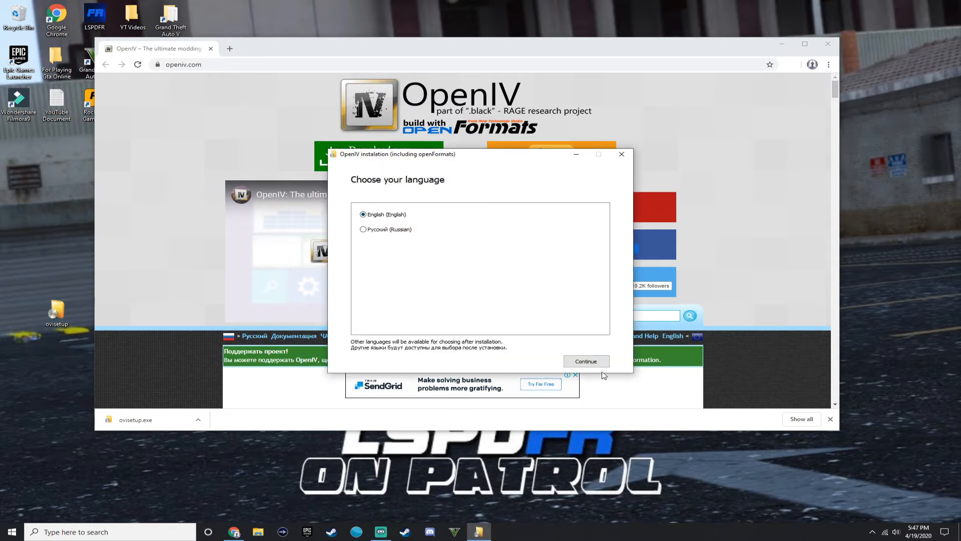
pyautogui.click(585, 361)
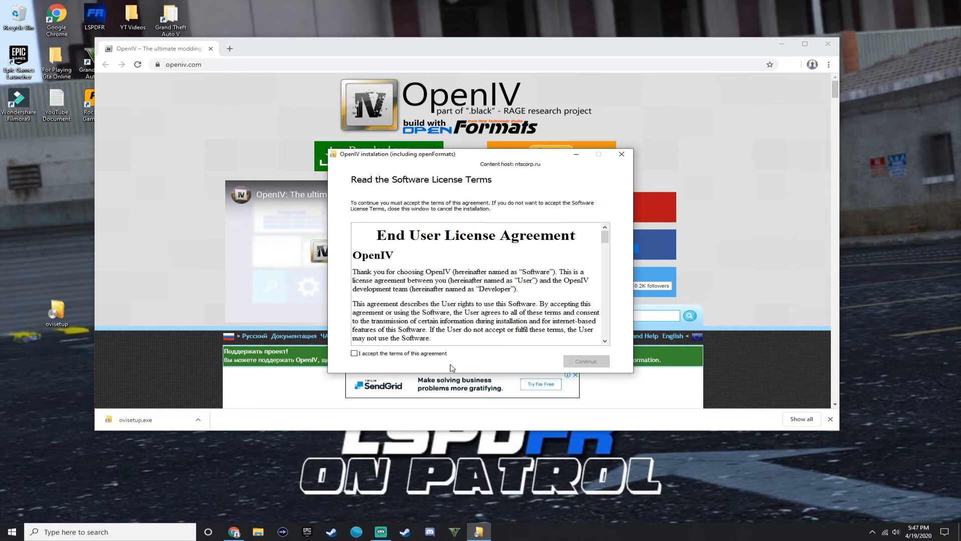
pyautogui.click(584, 361)
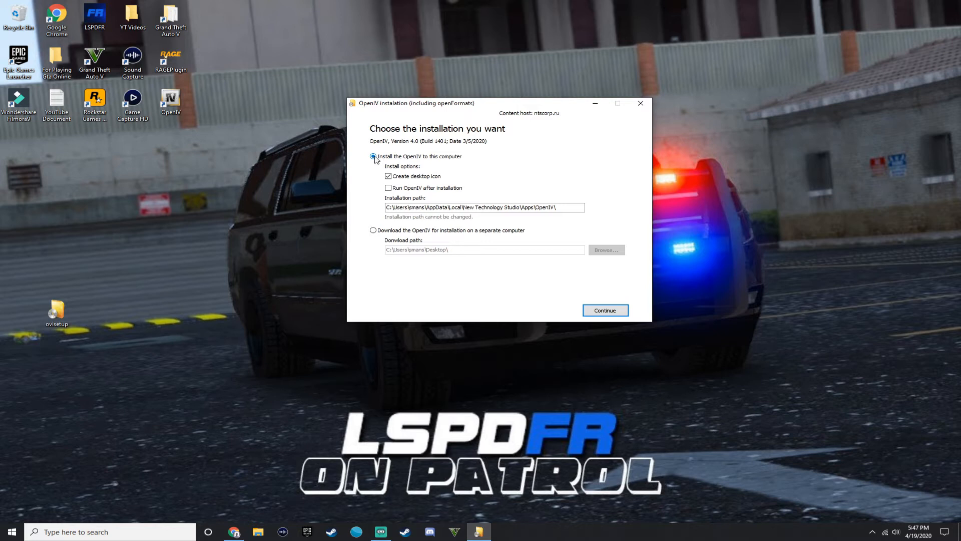
pyautogui.moveTo(453, 161)
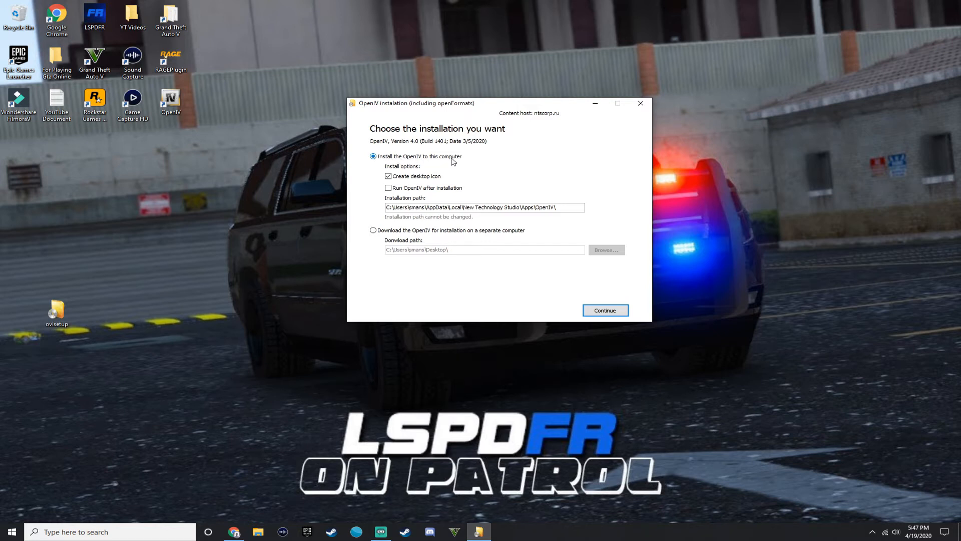
pyautogui.moveTo(554, 183)
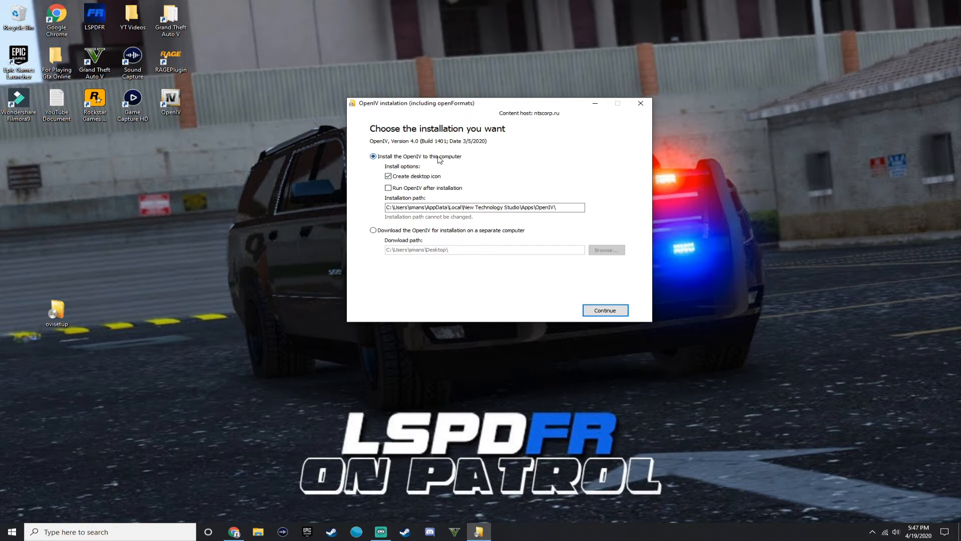
pyautogui.moveTo(419, 179)
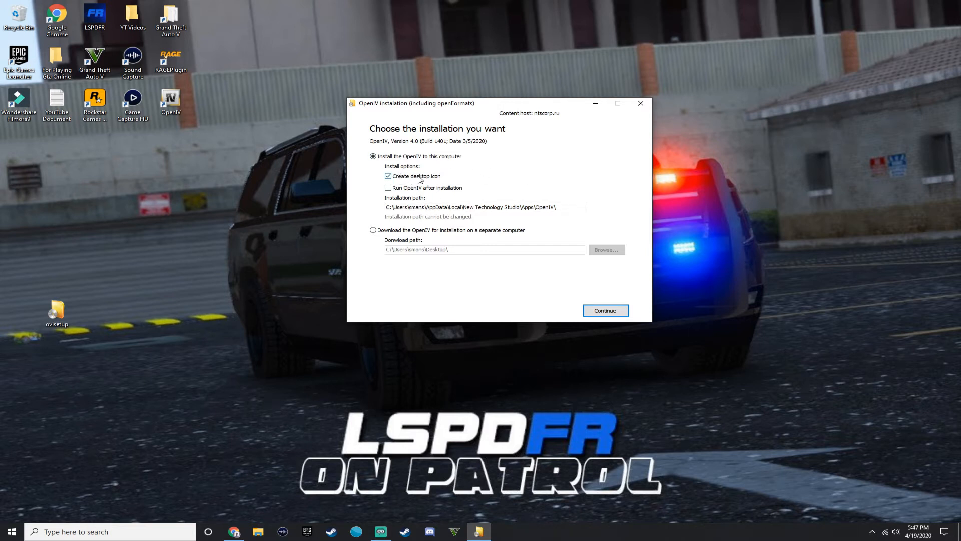
pyautogui.moveTo(638, 311)
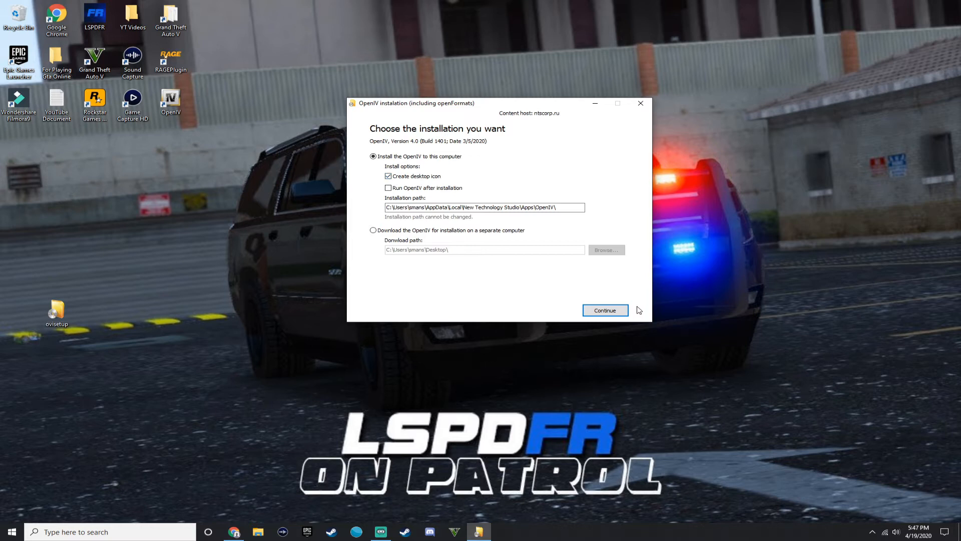
# Step: Install OpenIV to this computer, accepting the 28.6 Mb download prompt
pyautogui.click(605, 309)
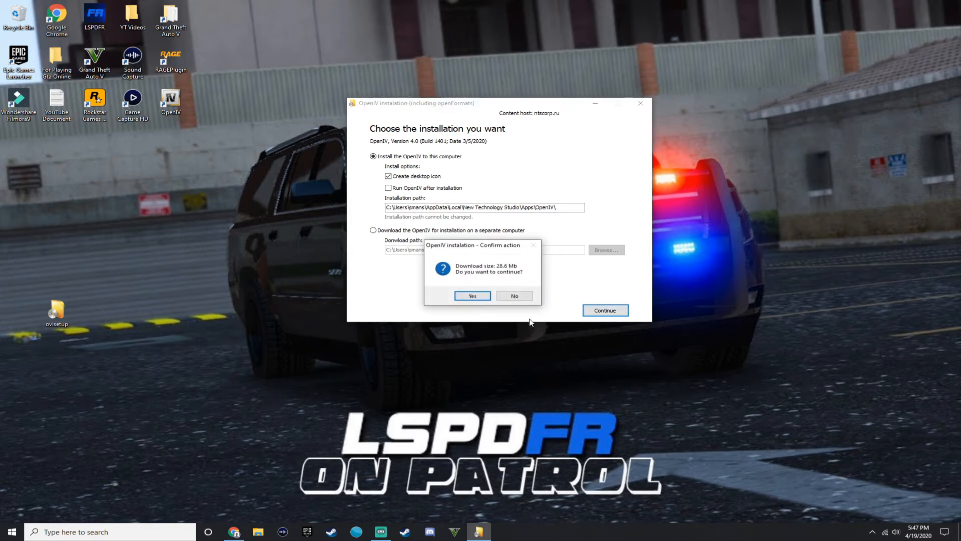
pyautogui.moveTo(511, 271)
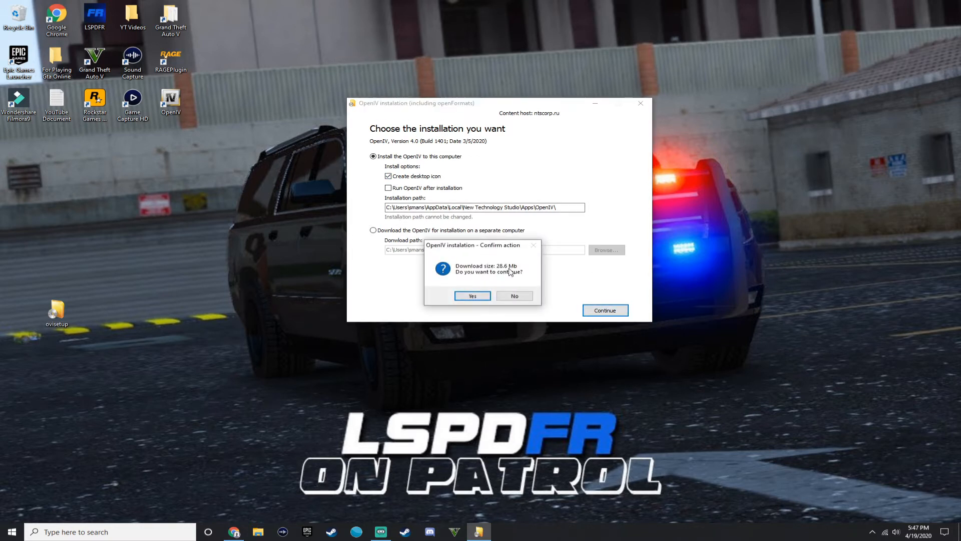
pyautogui.moveTo(518, 234)
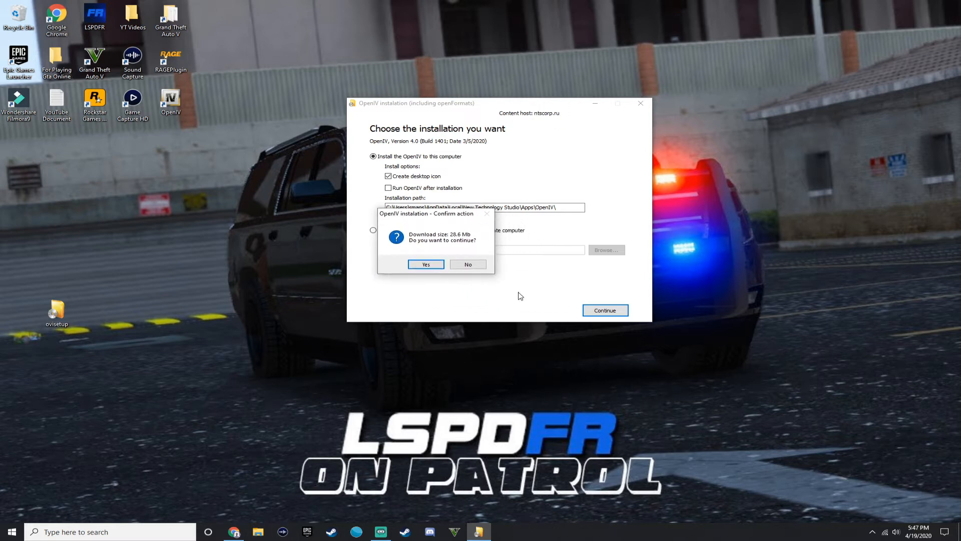
pyautogui.moveTo(753, 343)
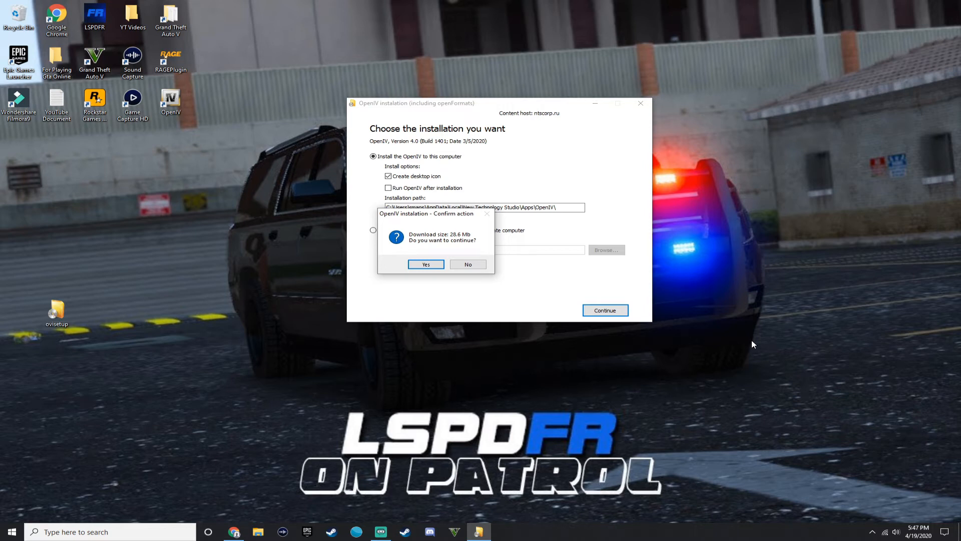
pyautogui.moveTo(530, 258)
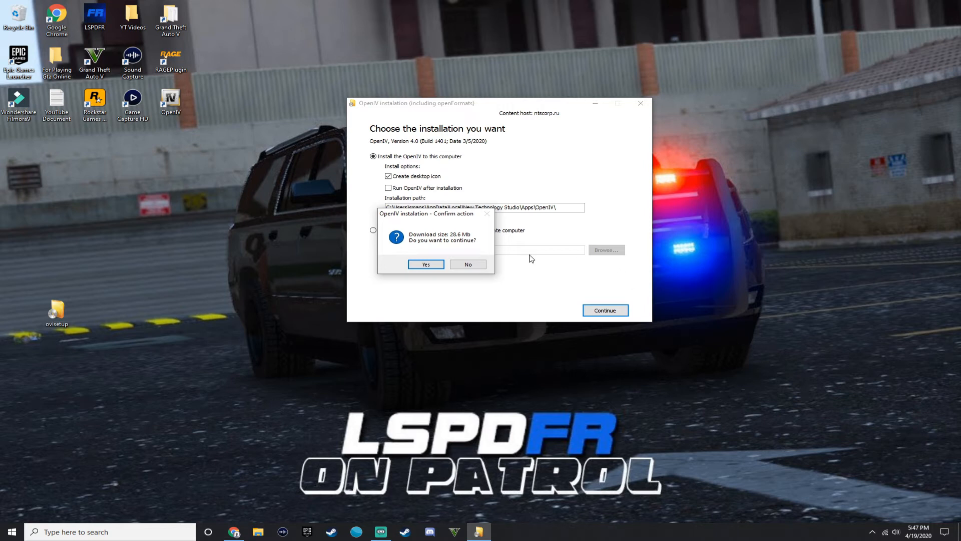
pyautogui.click(424, 264)
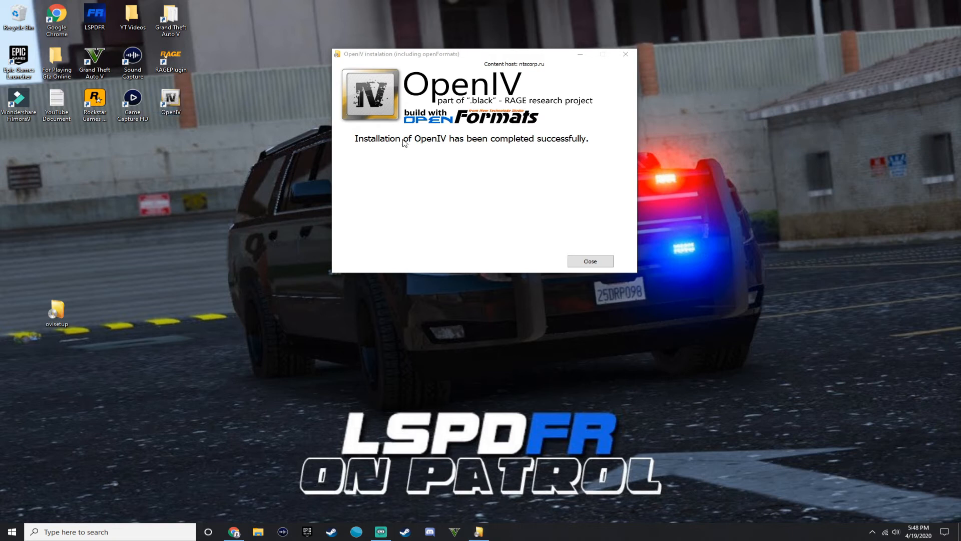
pyautogui.moveTo(561, 164)
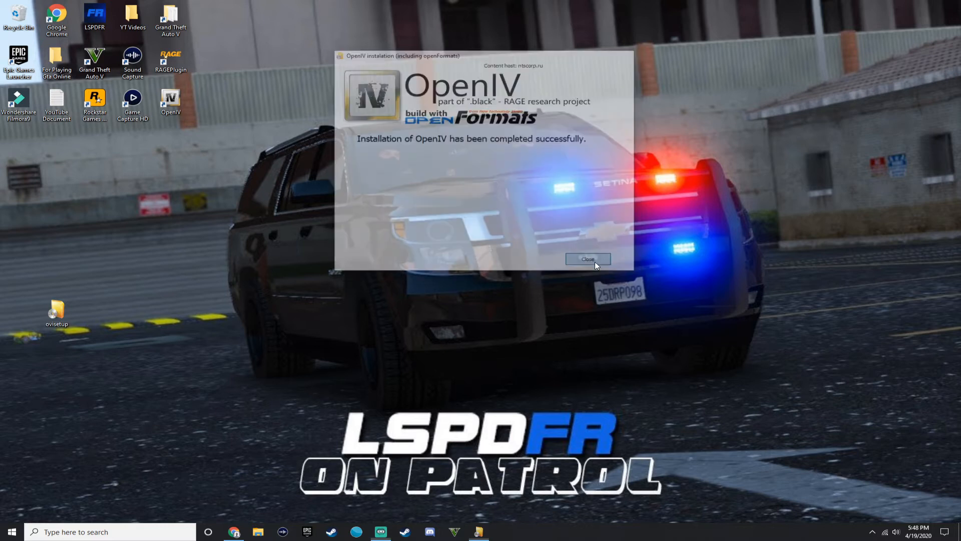
# Step: Close the finished installer and confirm permanently deleting the recorded clip 2020-04-19_17-44-58
pyautogui.click(586, 258)
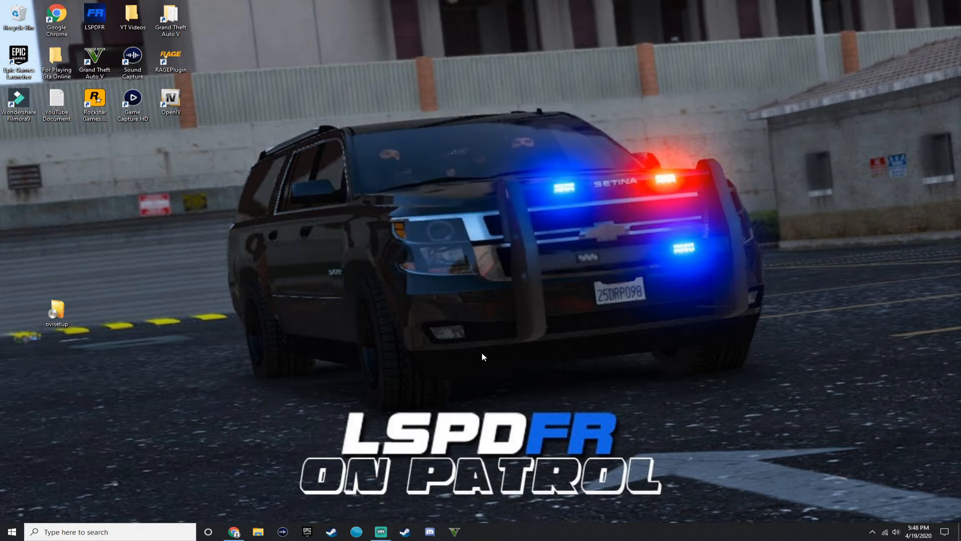
pyautogui.moveTo(8, 13)
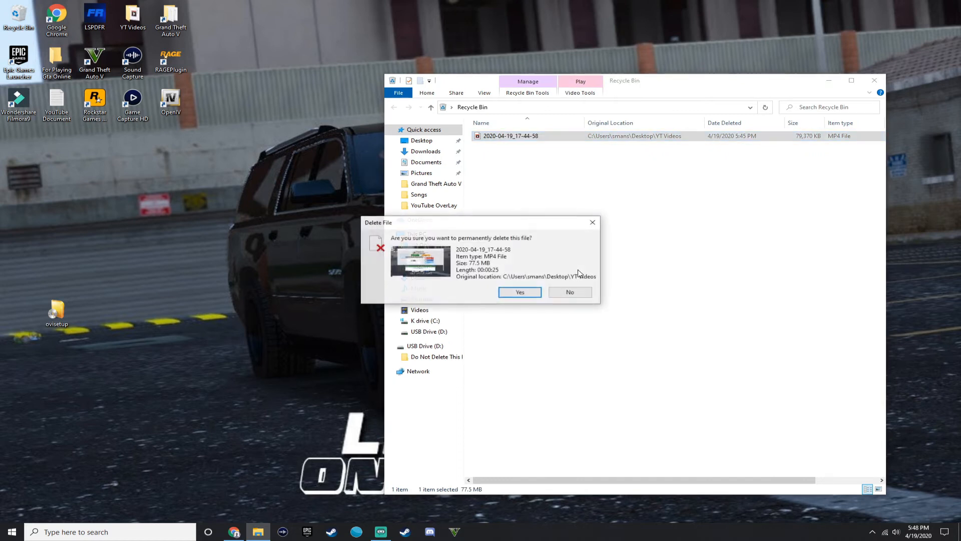
pyautogui.click(519, 291)
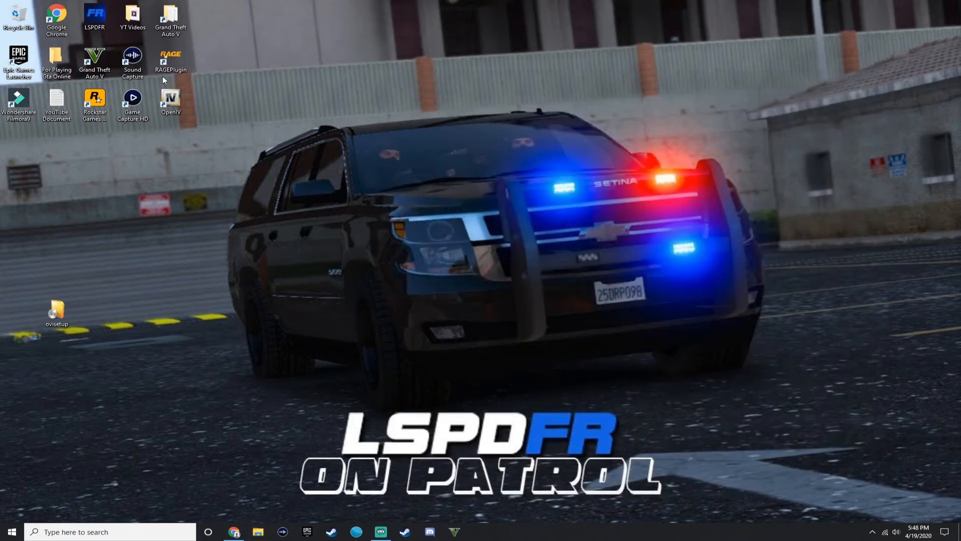
pyautogui.moveTo(170, 99)
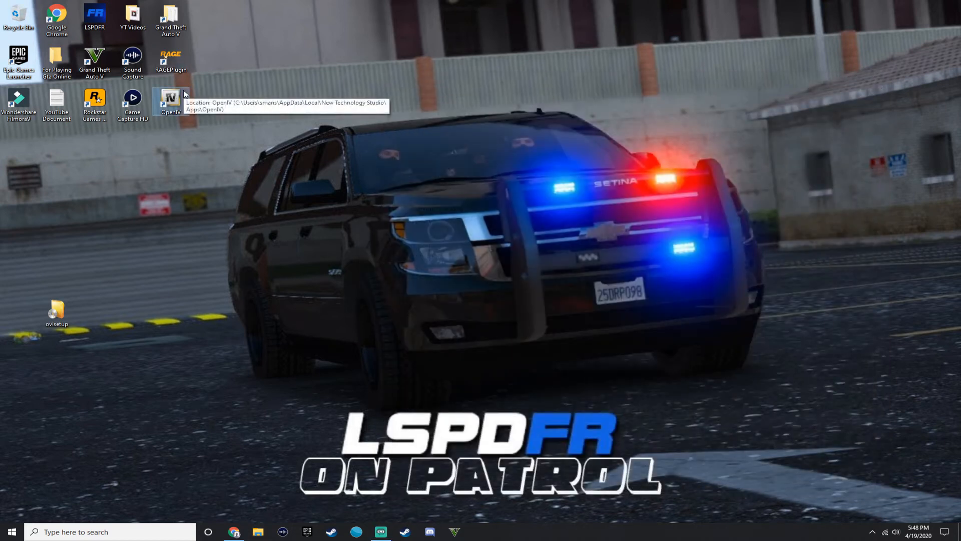
# Step: Launch OpenIV and select C:\Program Files (x86)\Steam\steamapps\common\Grand Theft Auto V as the game folder
pyautogui.doubleClick(171, 99)
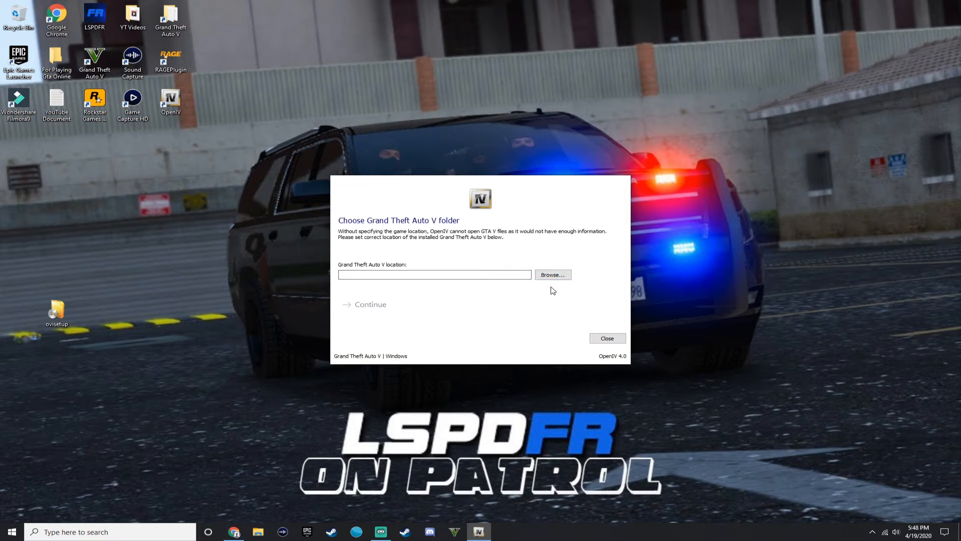
pyautogui.click(551, 274)
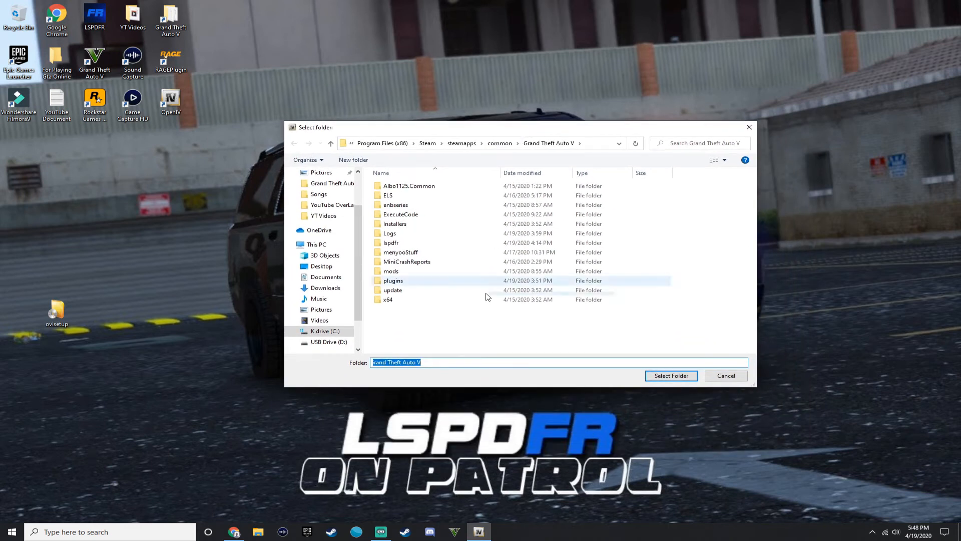
pyautogui.click(325, 330)
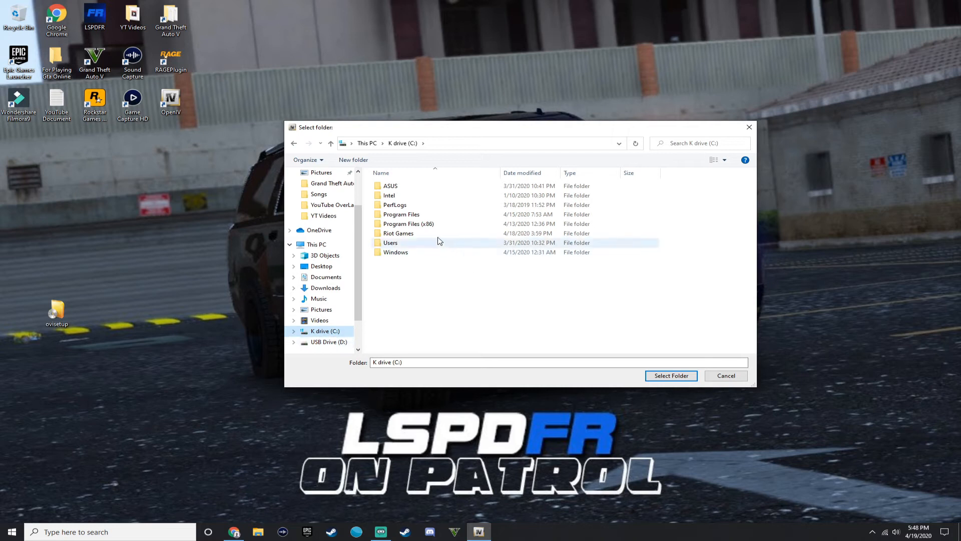
pyautogui.doubleClick(407, 223)
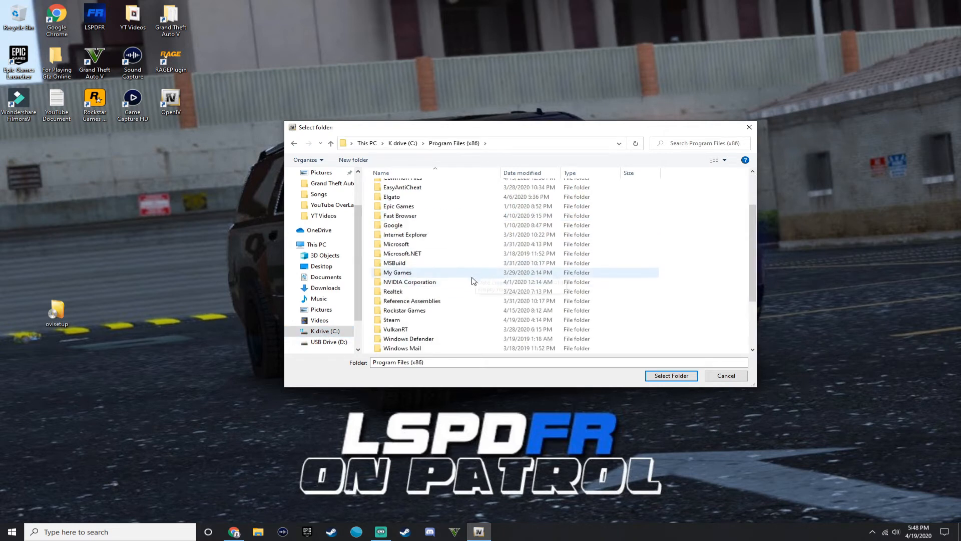
pyautogui.doubleClick(391, 319)
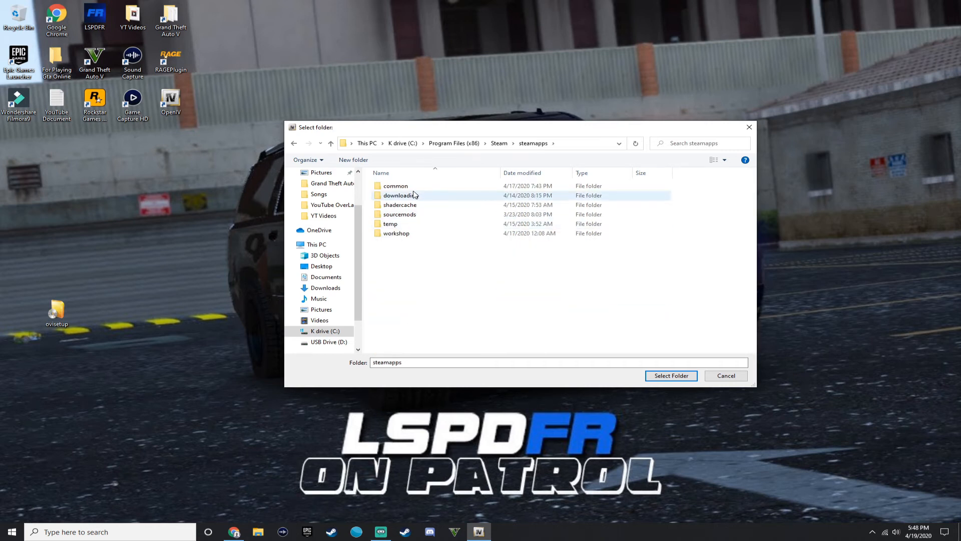
pyautogui.doubleClick(396, 185)
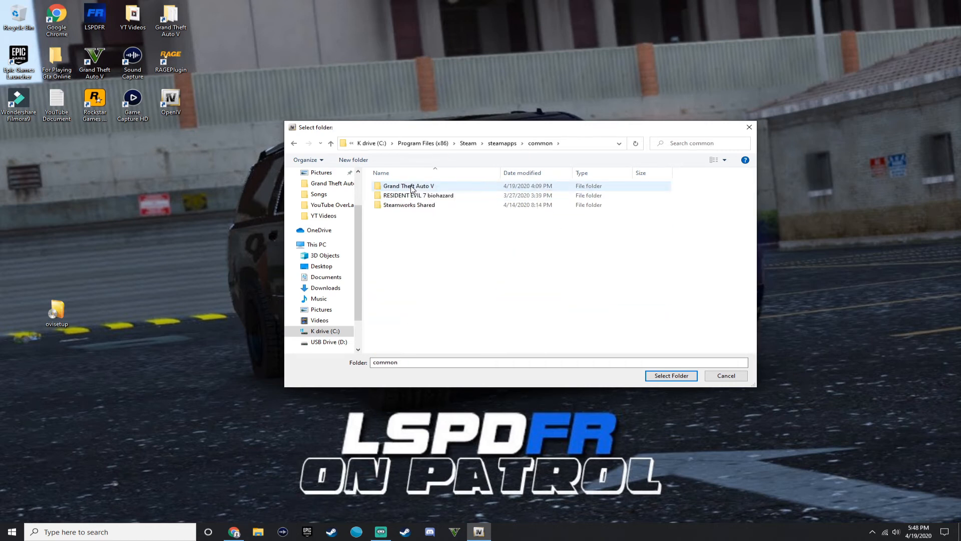
pyautogui.doubleClick(409, 186)
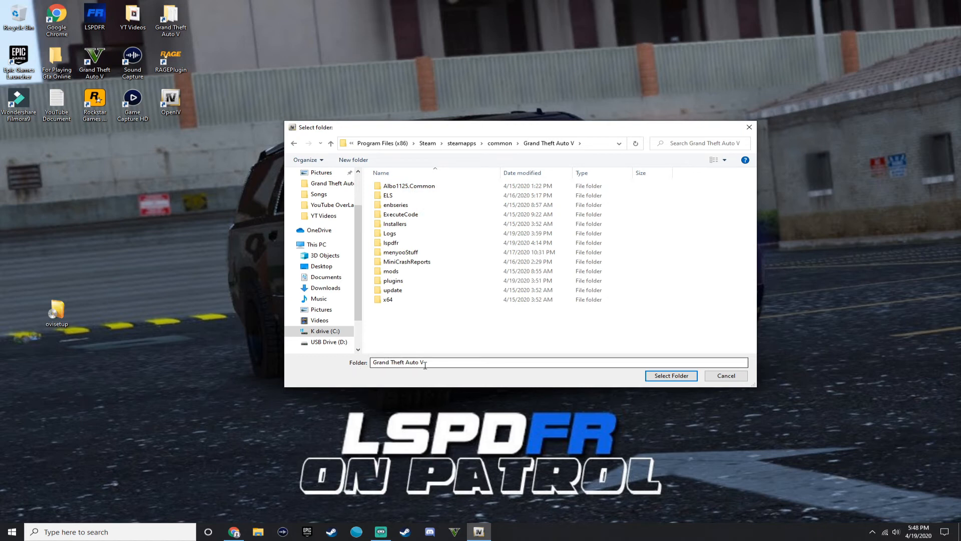
pyautogui.click(669, 375)
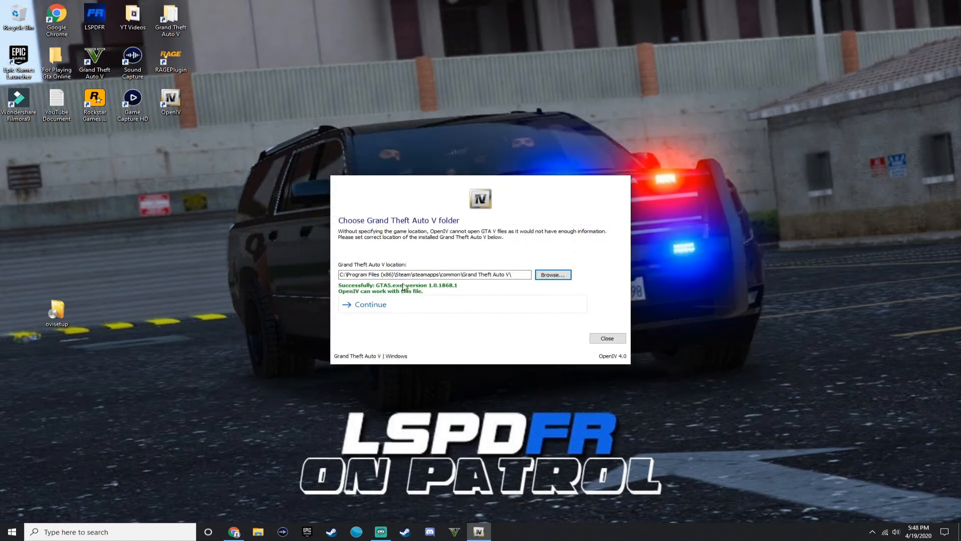
# Step: Permanently delete the OpenIV shortcut and ovisetup from the Recycle Bin and close it
pyautogui.click(607, 337)
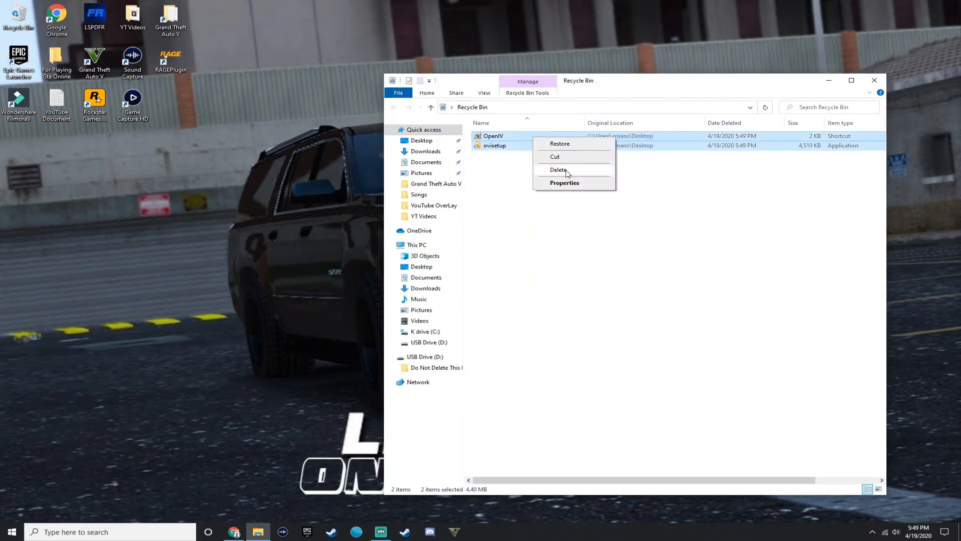
pyautogui.click(559, 170)
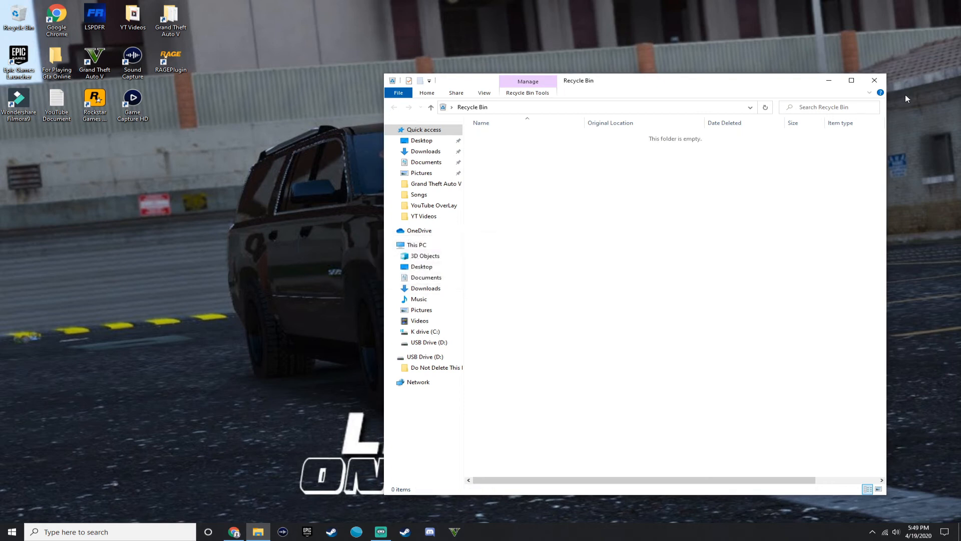
pyautogui.click(874, 80)
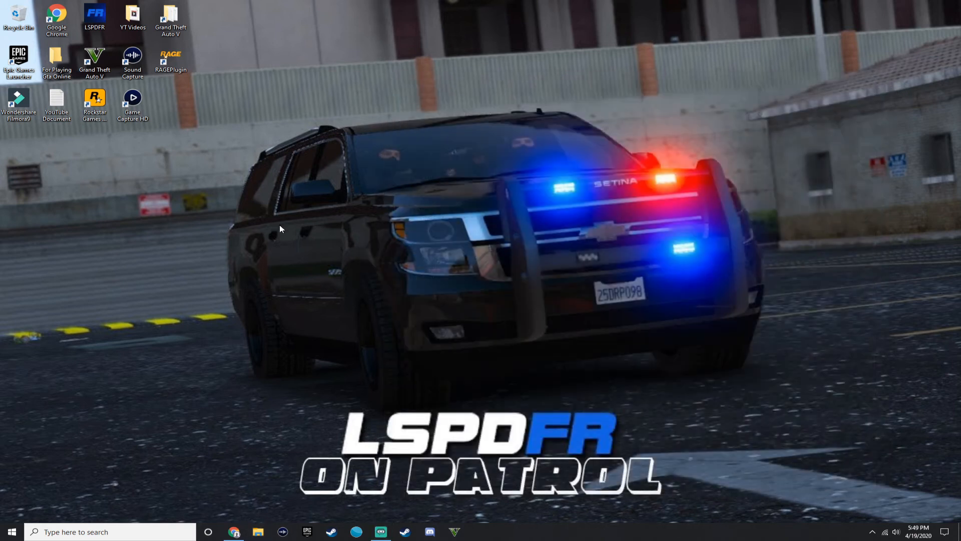
# Step: In File Explorer, reach USB Drive (D:) > Do Not Delete This Folder > GTA5 Modz
pyautogui.click(258, 531)
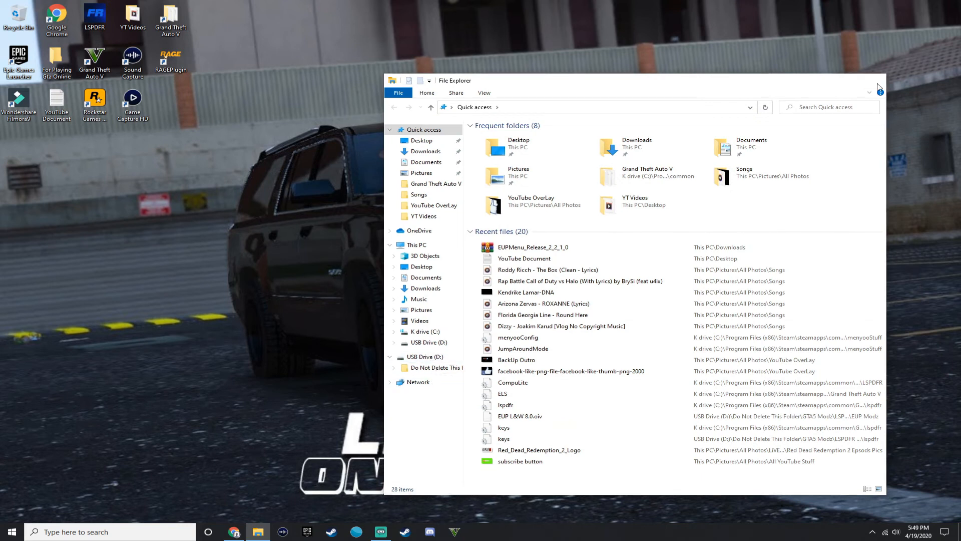
pyautogui.click(878, 87)
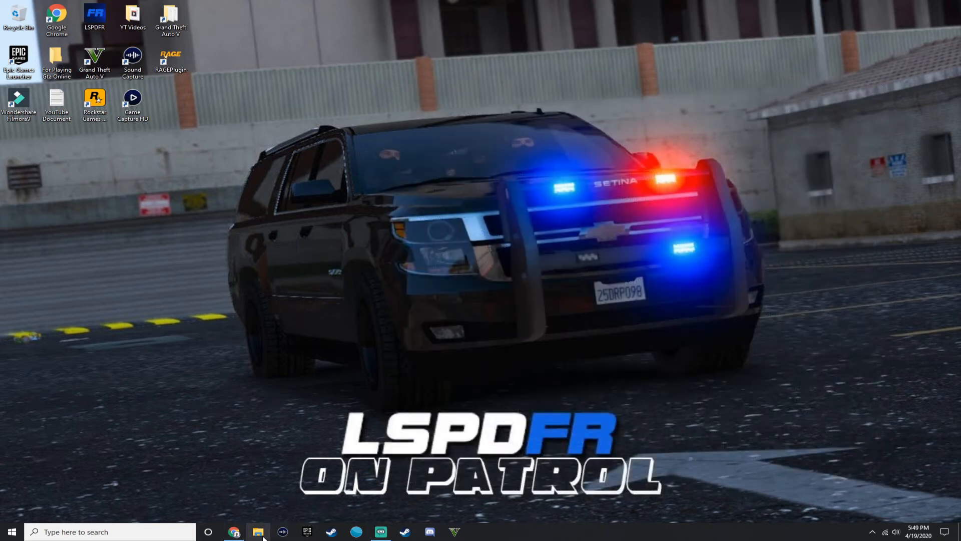
pyautogui.click(258, 532)
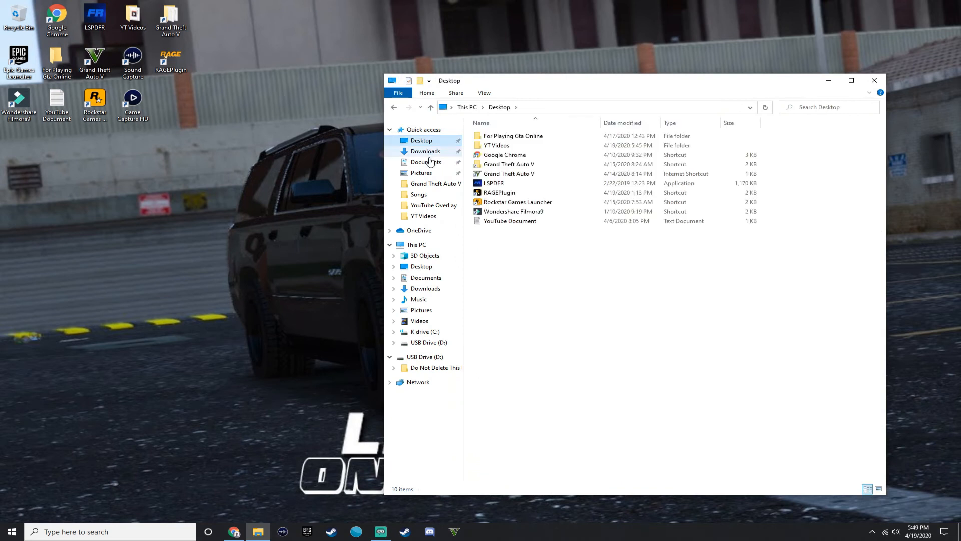
pyautogui.click(426, 151)
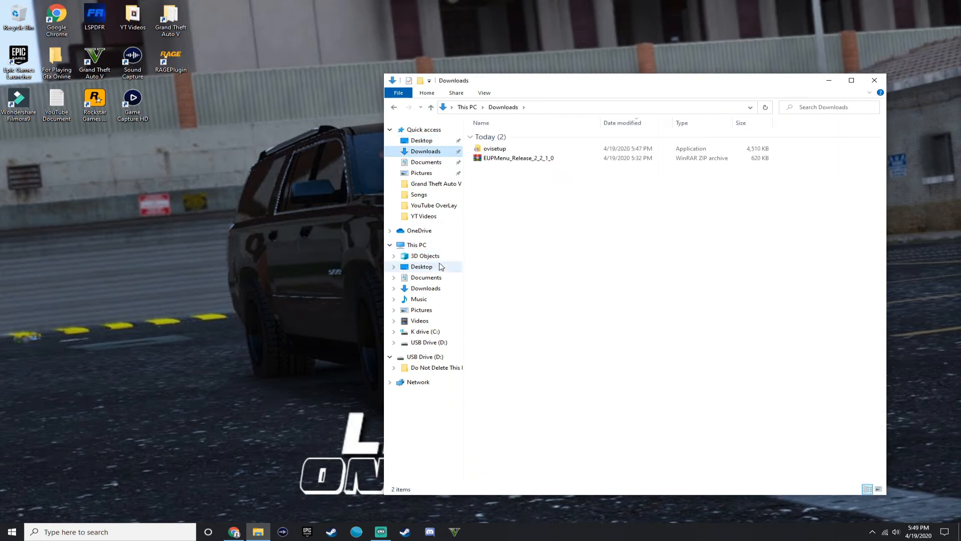
pyautogui.click(436, 368)
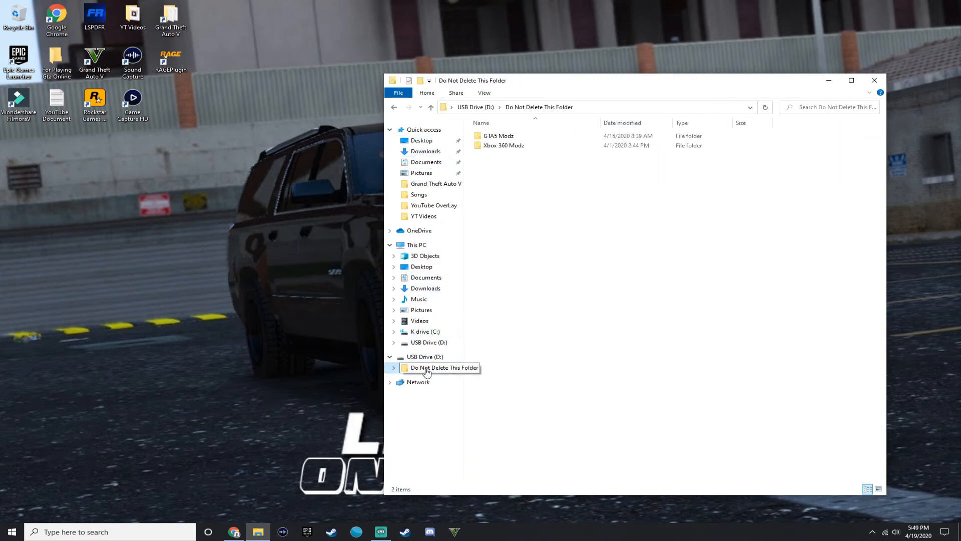
pyautogui.click(499, 135)
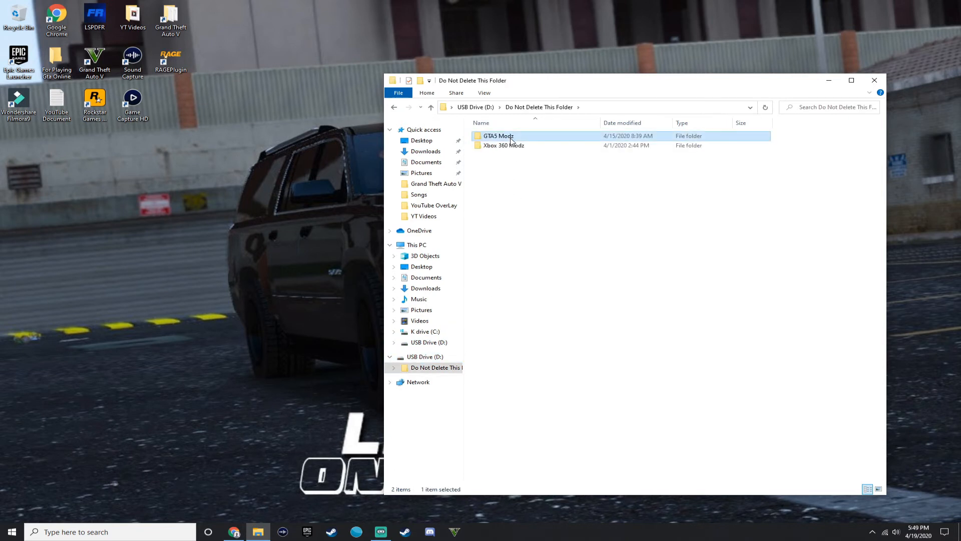
pyautogui.doubleClick(498, 135)
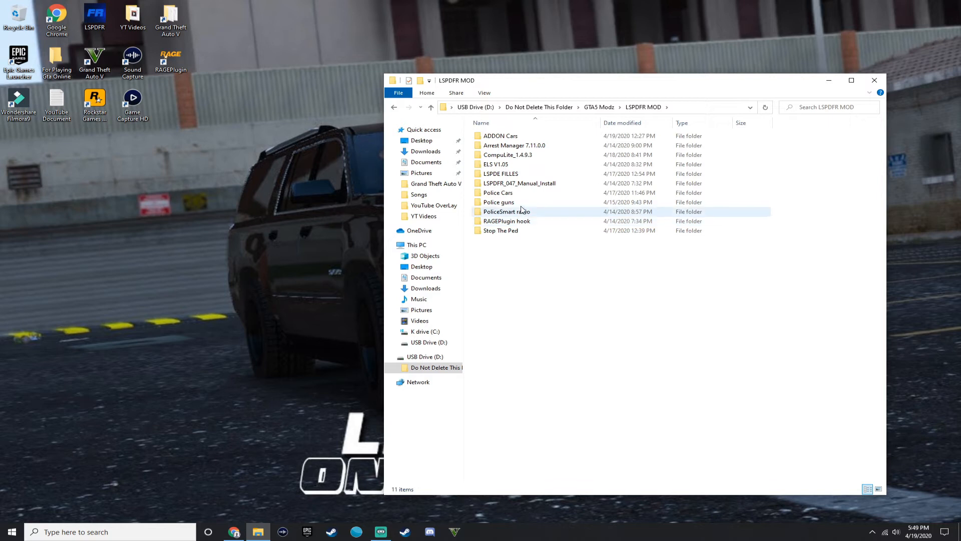
pyautogui.moveTo(495, 155)
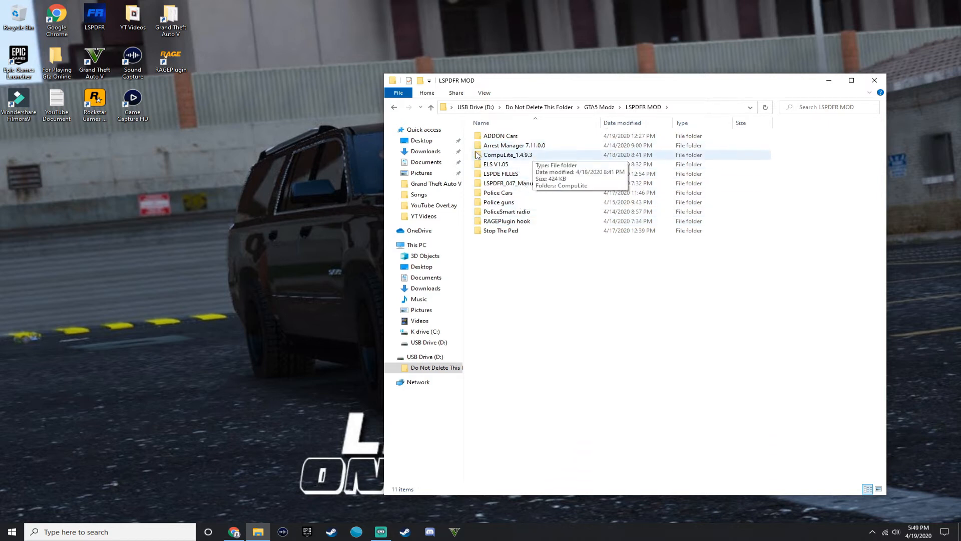
# Step: Return from LSPDFR MOD to GTA5 Modz and browse into the GTA5 FILLES folder
pyautogui.click(599, 107)
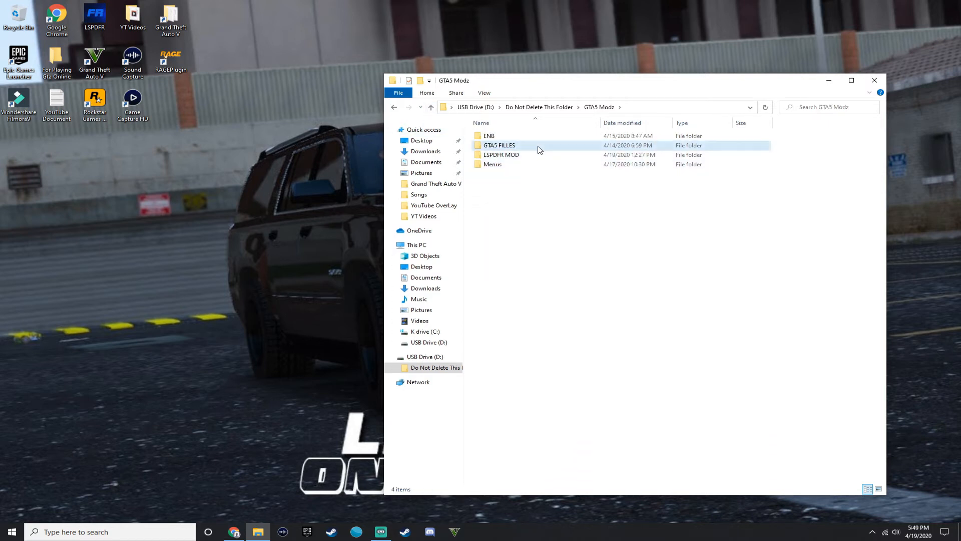
pyautogui.click(500, 154)
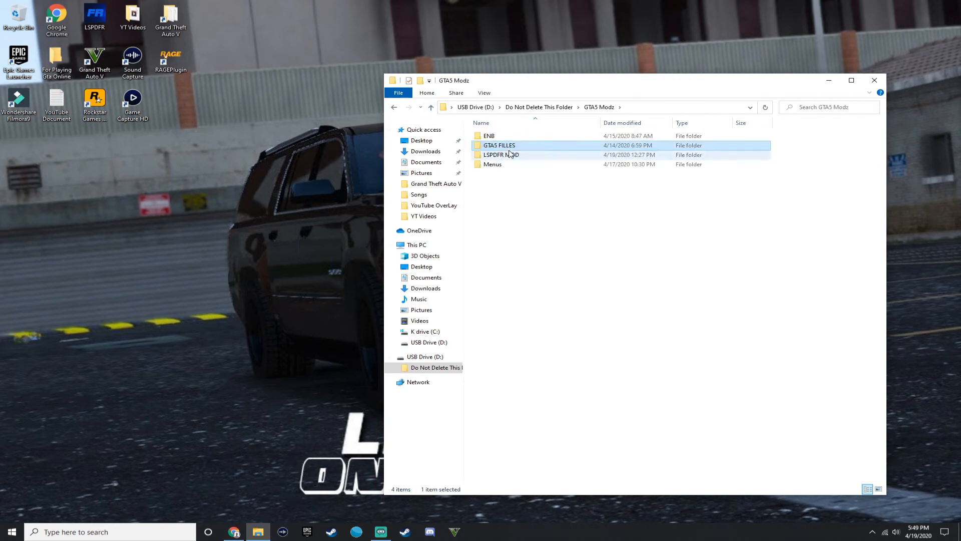
pyautogui.doubleClick(501, 154)
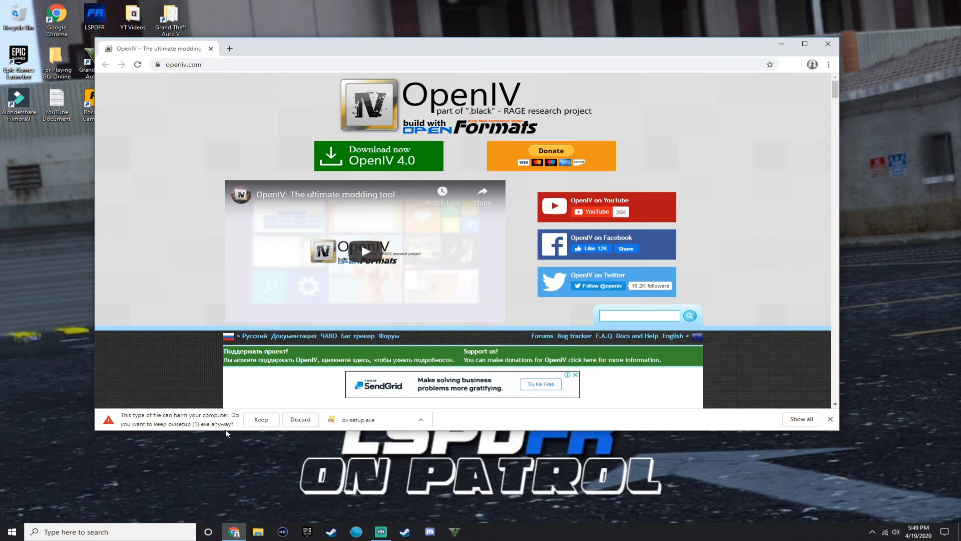
# Step: Keep and run the re-downloaded ovisetup, install OpenIV in English with a desktop icon, and close the installer
pyautogui.click(260, 419)
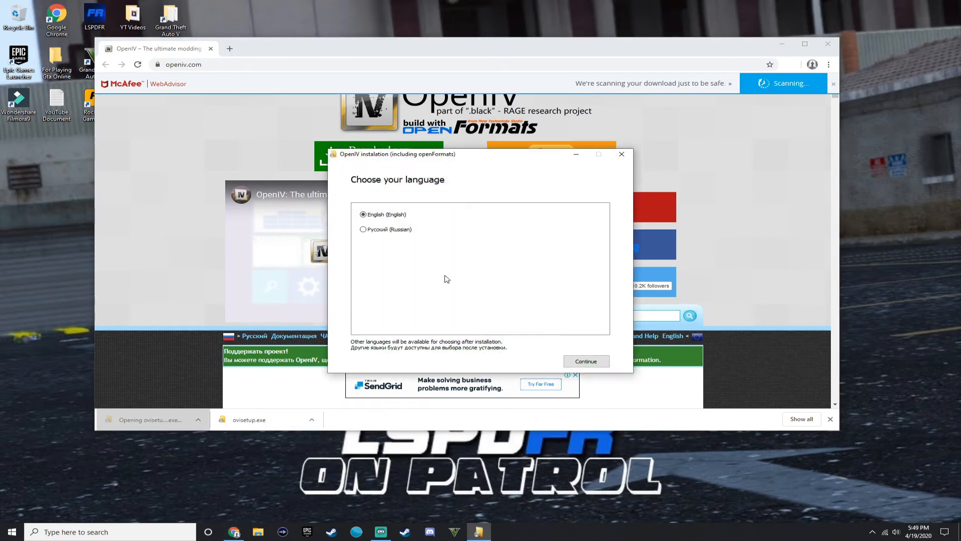
pyautogui.click(585, 361)
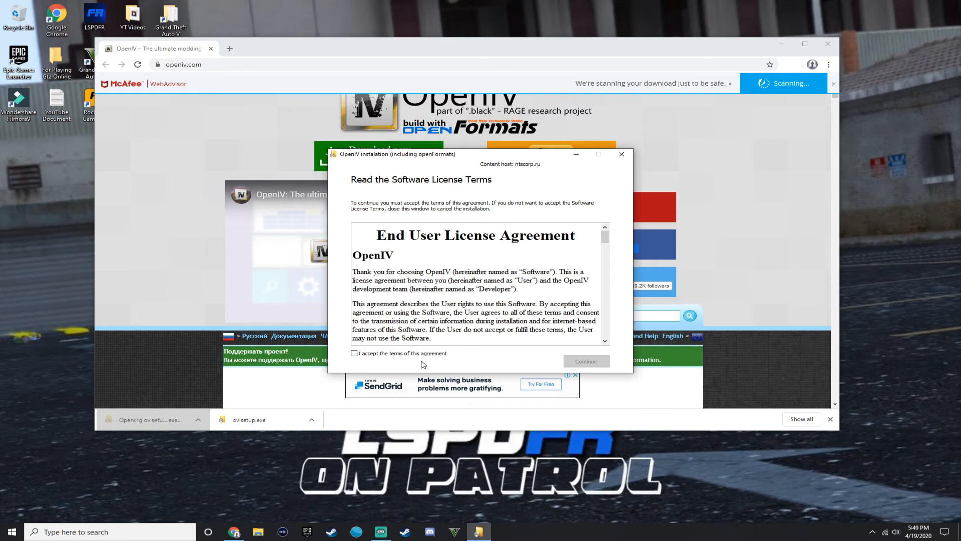
pyautogui.click(584, 361)
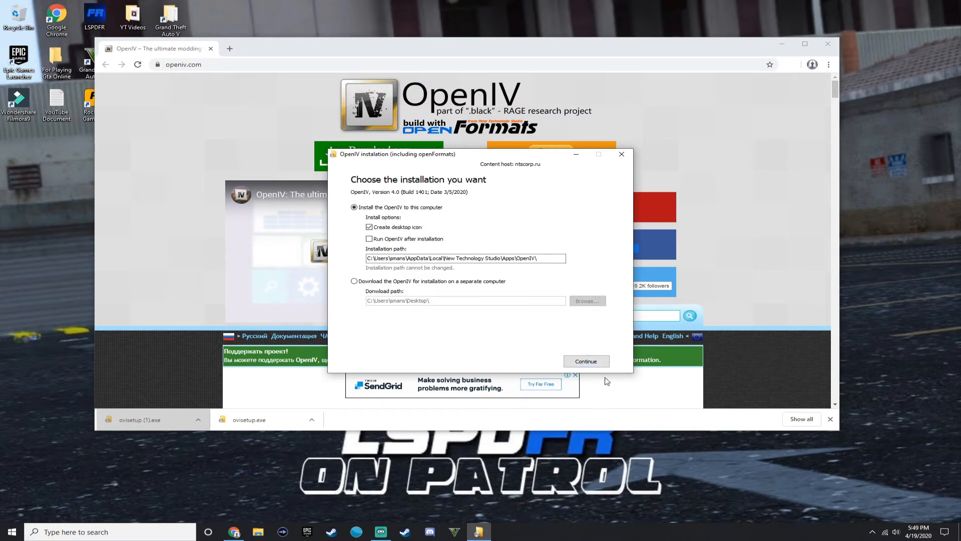
pyautogui.click(585, 361)
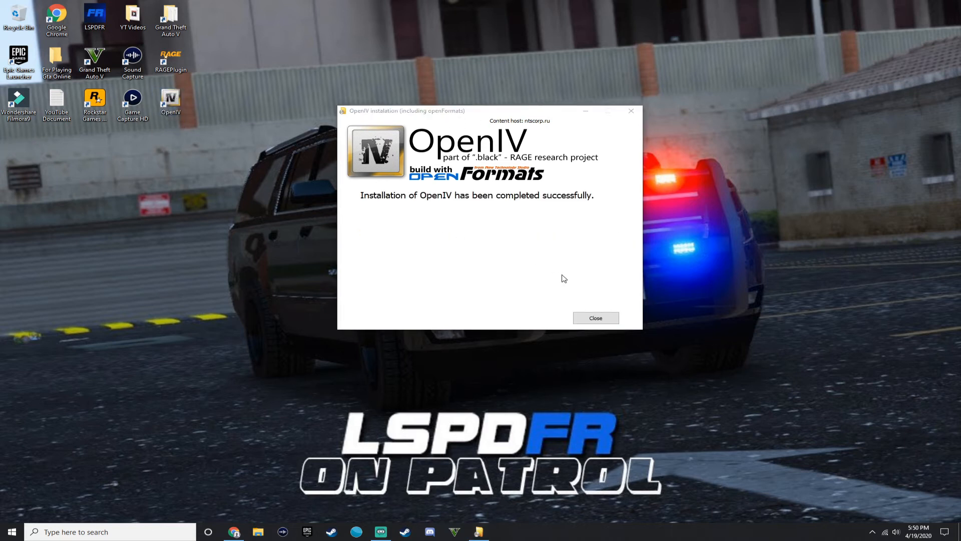
pyautogui.click(593, 318)
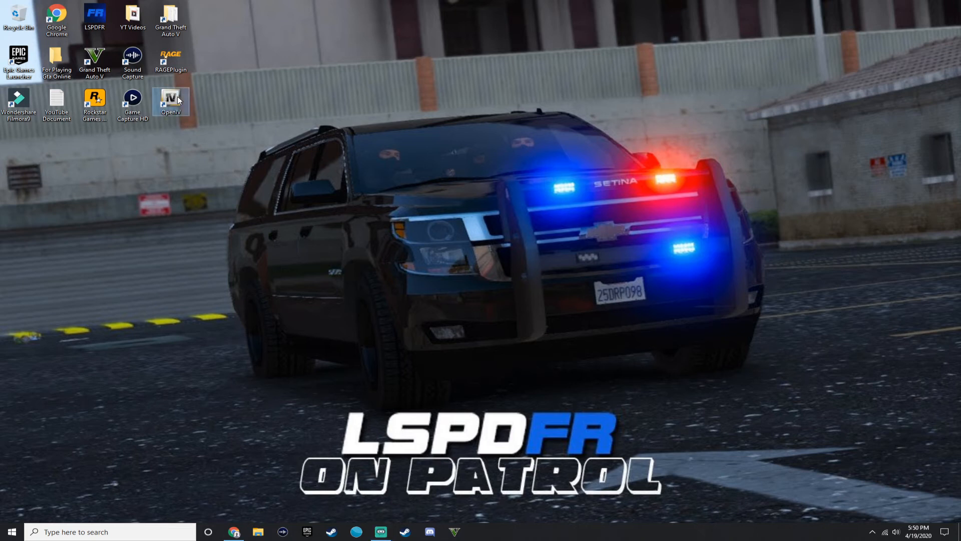
# Step: Relaunch OpenIV, choose GTA V for Windows, select steamapps\common\Grand Theft Auto V and continue with the verified folder
pyautogui.doubleClick(172, 100)
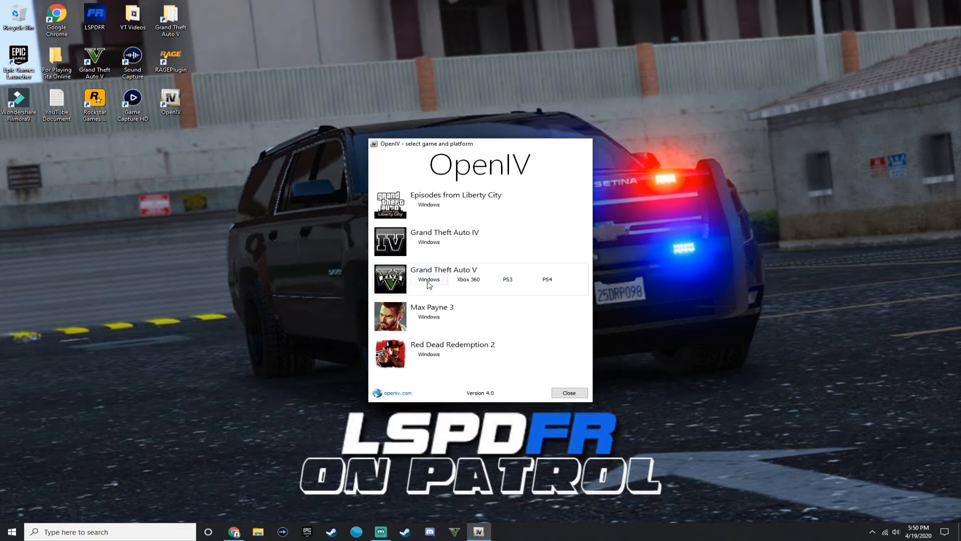
pyautogui.click(428, 279)
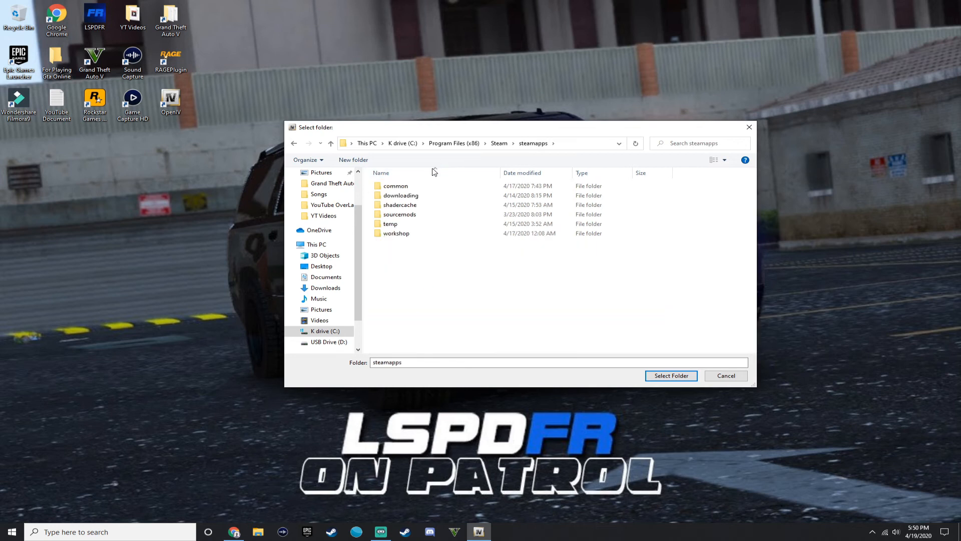
pyautogui.doubleClick(394, 187)
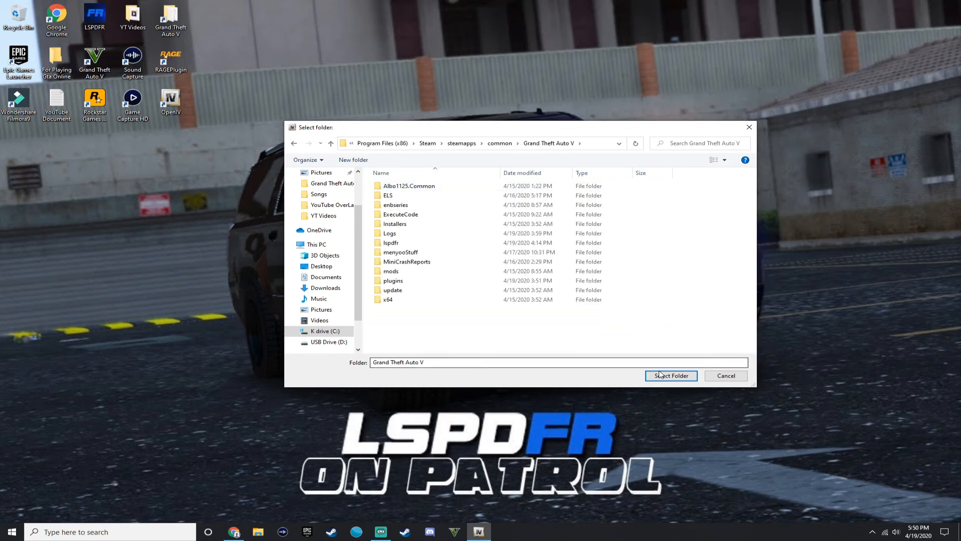
pyautogui.click(671, 376)
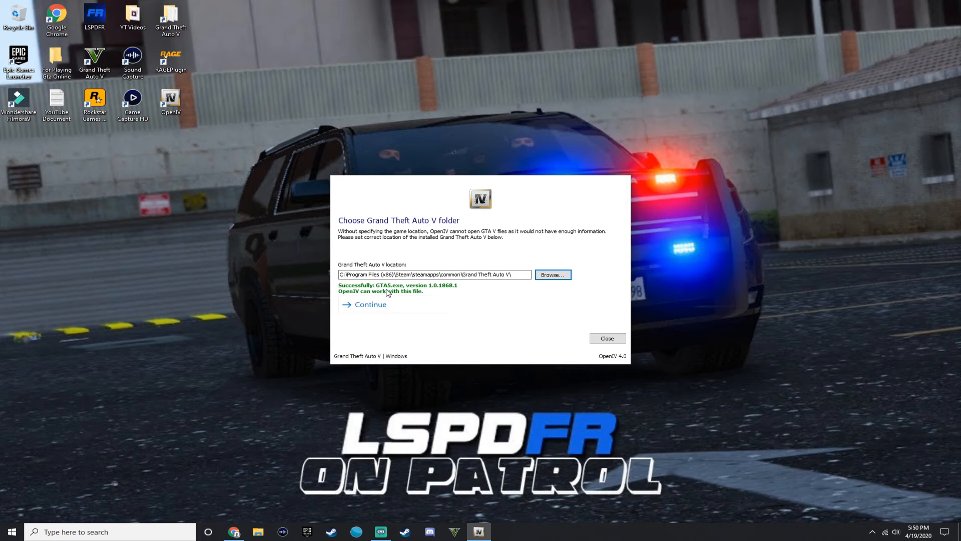
pyautogui.moveTo(436, 294)
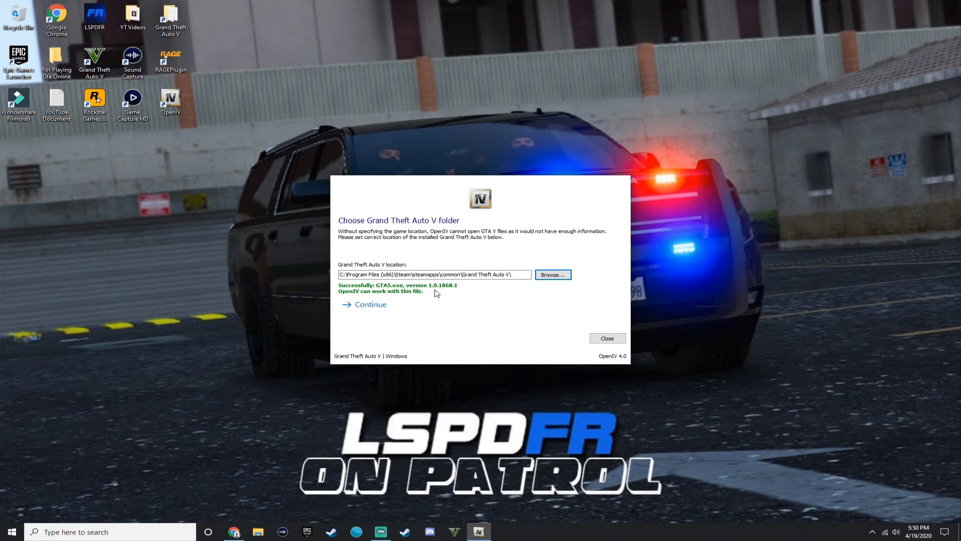
pyautogui.moveTo(443, 291)
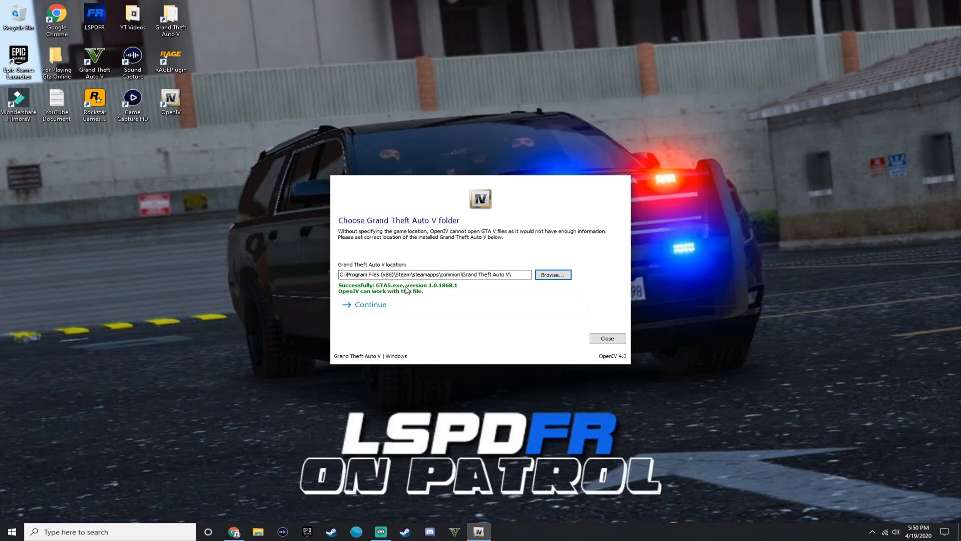
pyautogui.moveTo(518, 197)
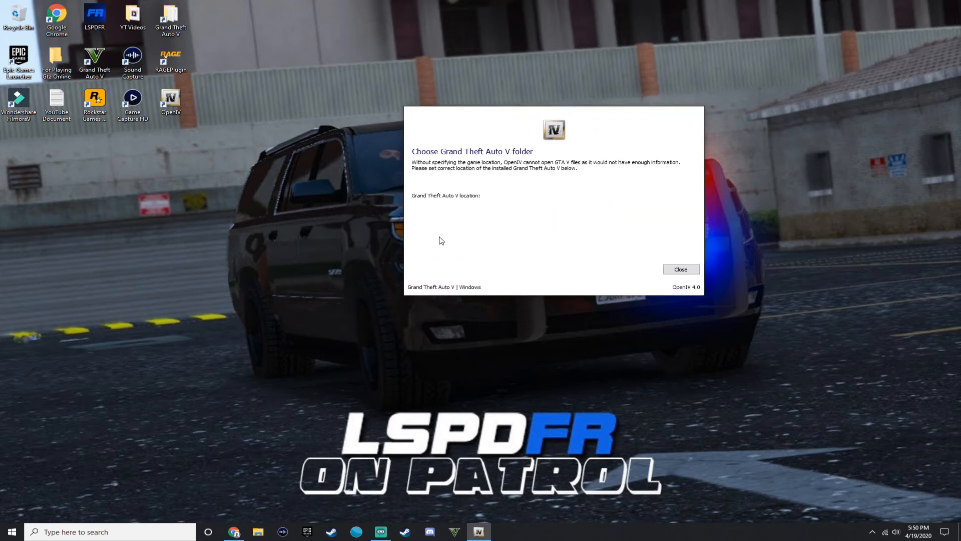
pyautogui.click(679, 270)
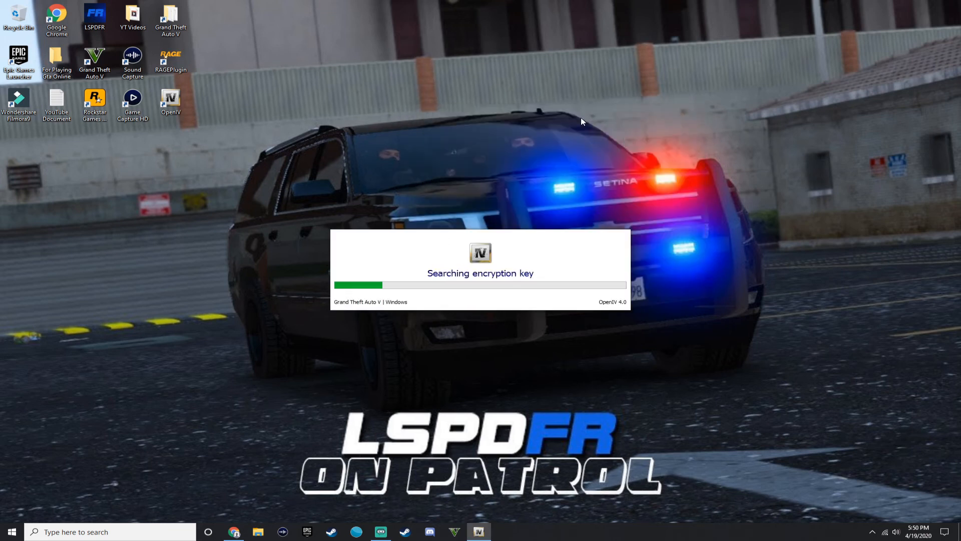
pyautogui.moveTo(456, 285)
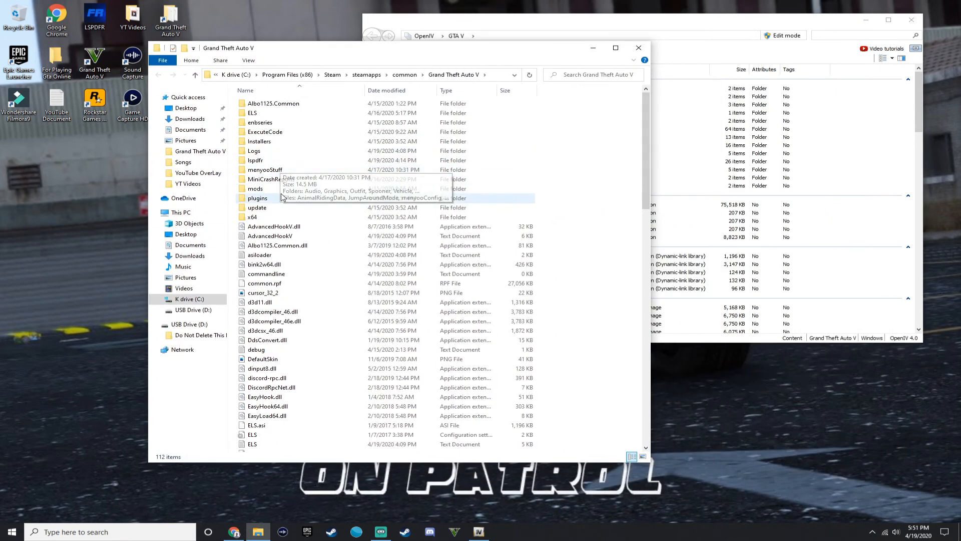
# Step: Browse into mods\update\x64\dlcpacks\mpairraces to show its dlc.rpf
pyautogui.doubleClick(257, 207)
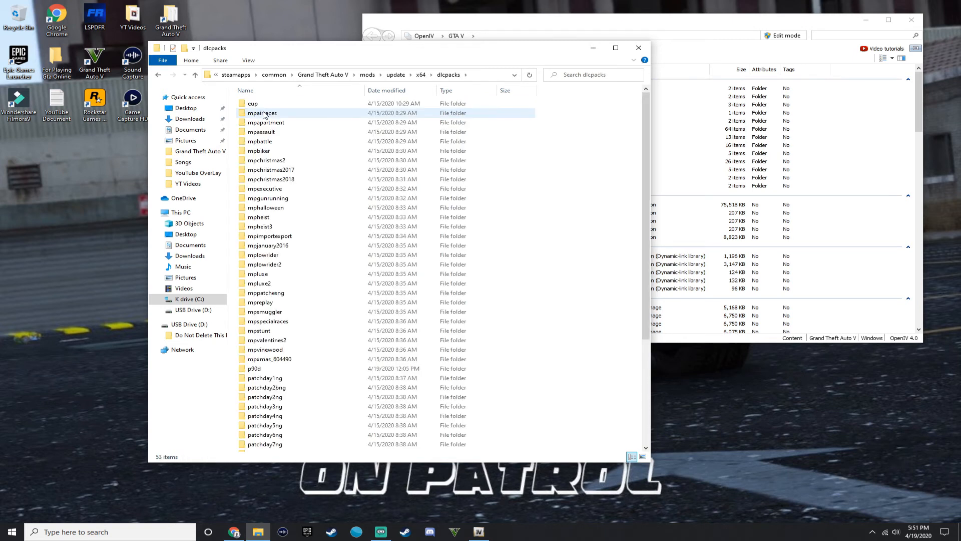
pyautogui.doubleClick(262, 113)
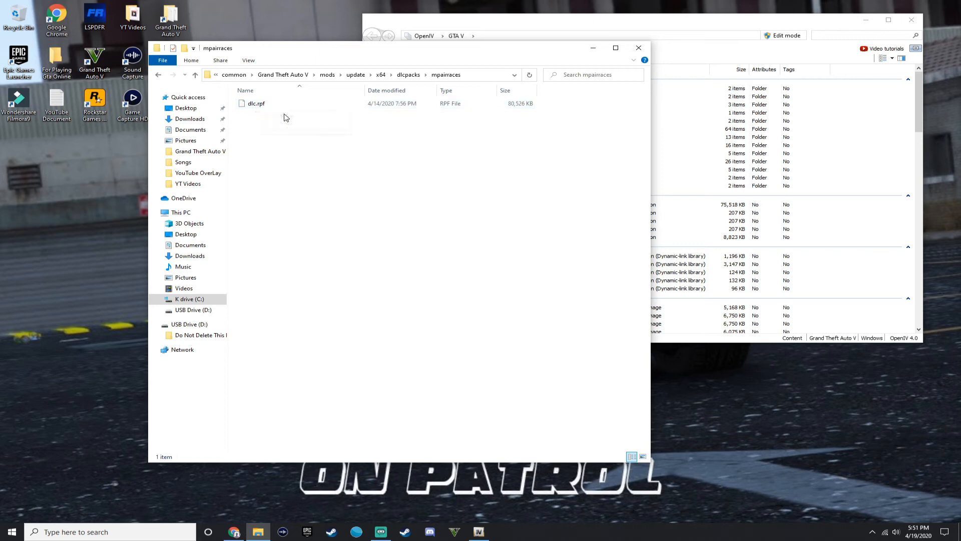
pyautogui.moveTo(616, 48)
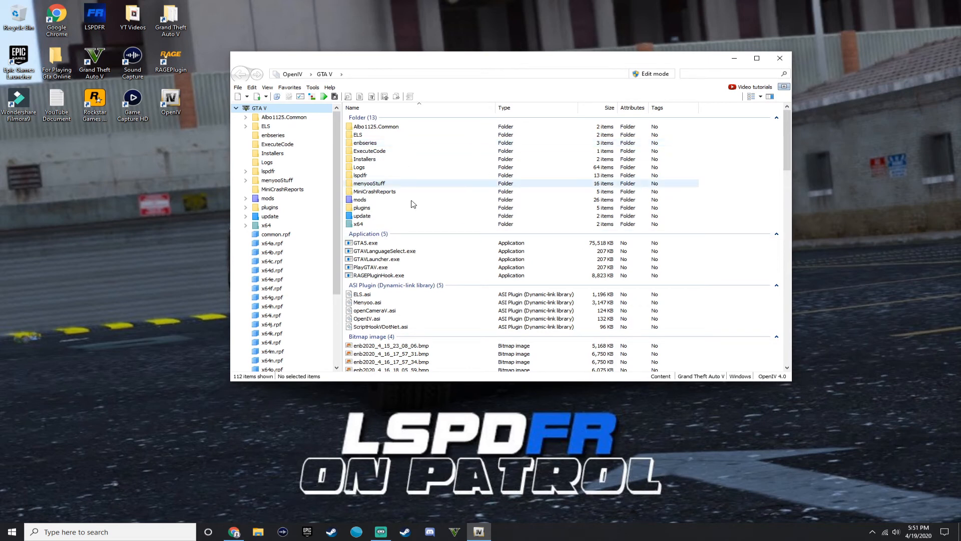
pyautogui.moveTo(542, 59)
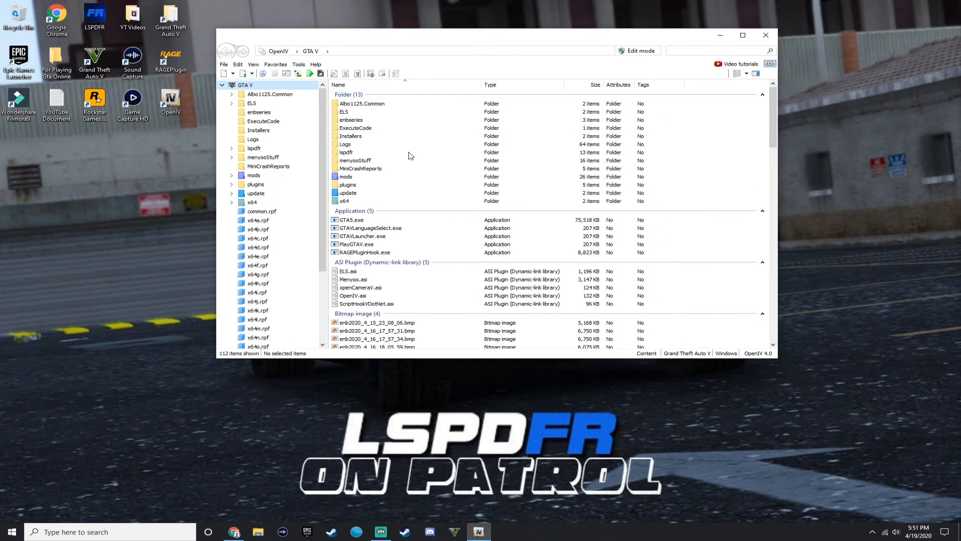
pyautogui.moveTo(543, 50)
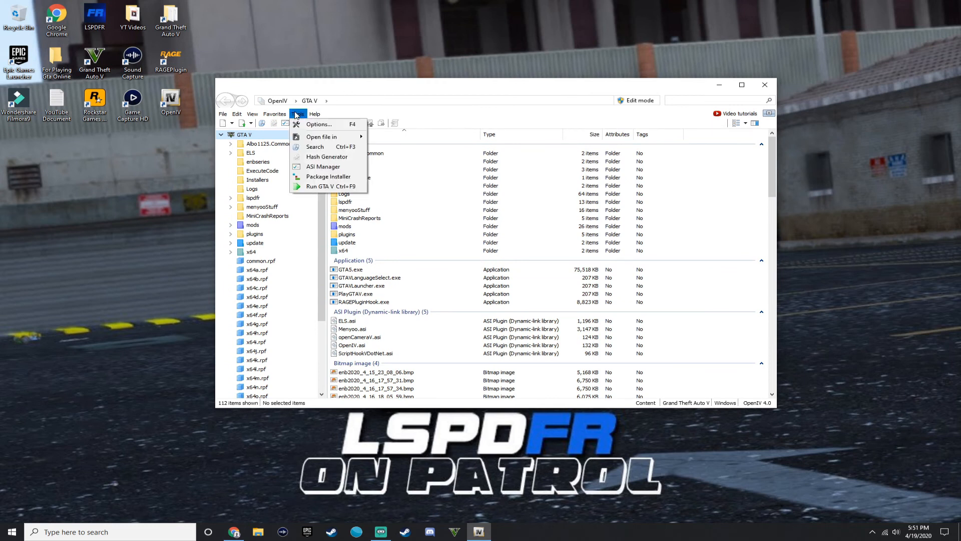
pyautogui.moveTo(322, 166)
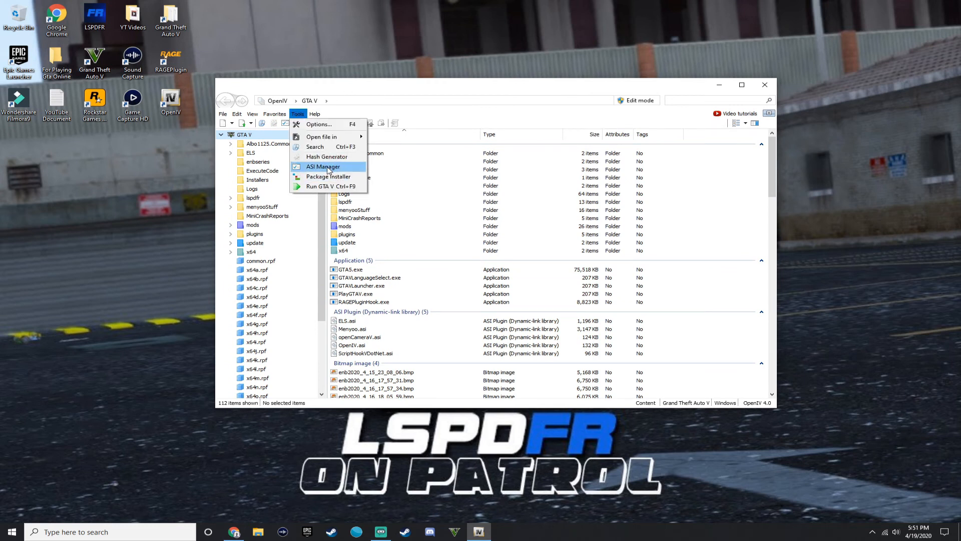
# Step: Check in the ASI Manager that ASI Loader, OpenIV.ASI and openCamera show INSTALLED, then close it
pyautogui.click(323, 166)
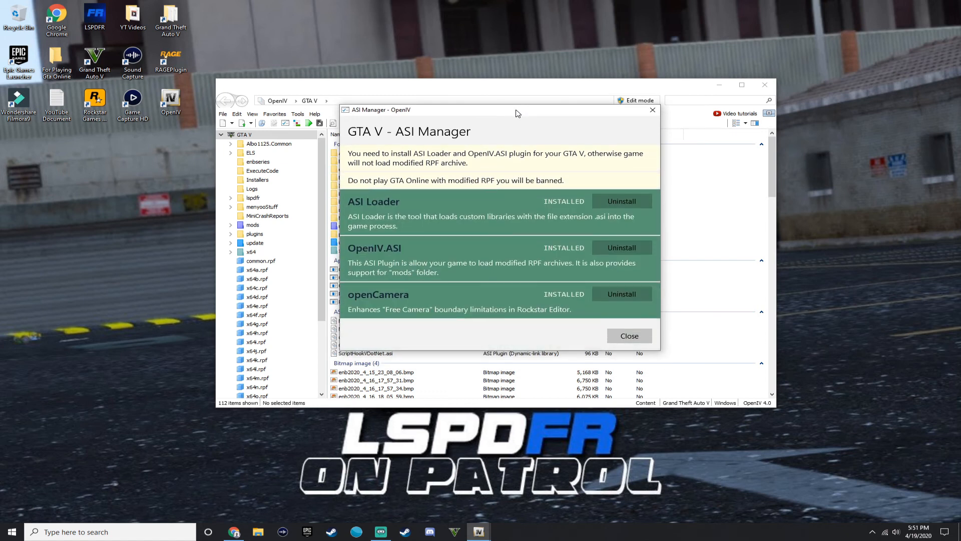
pyautogui.moveTo(629, 271)
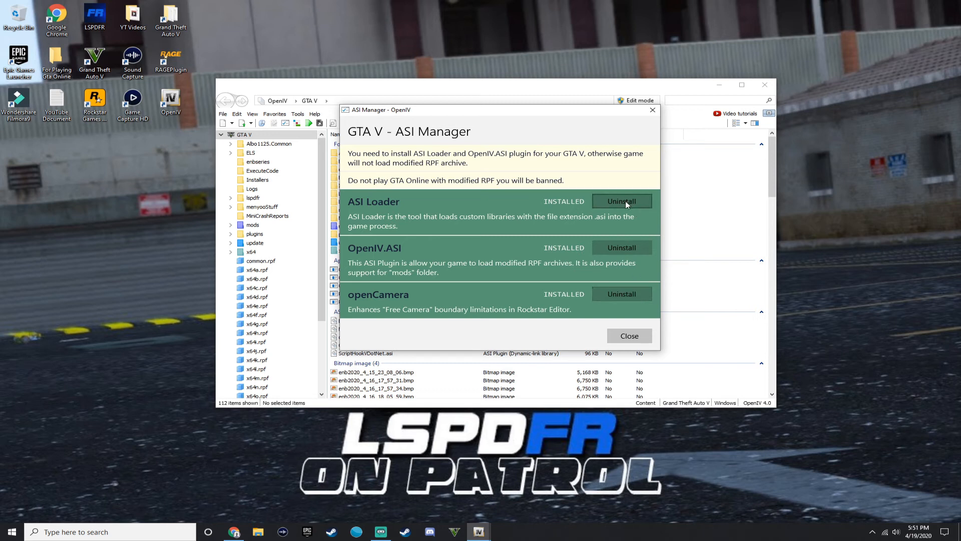
pyautogui.moveTo(631, 219)
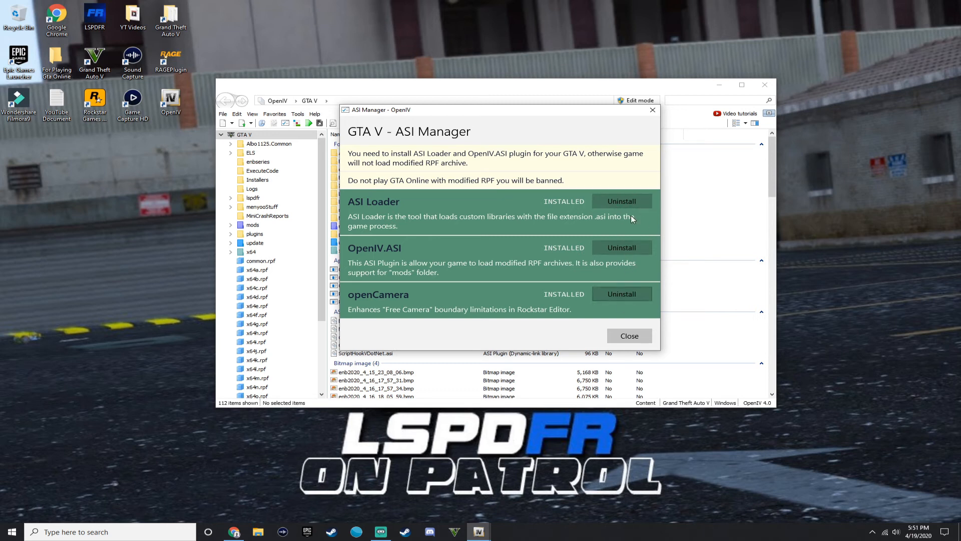
pyautogui.moveTo(621, 247)
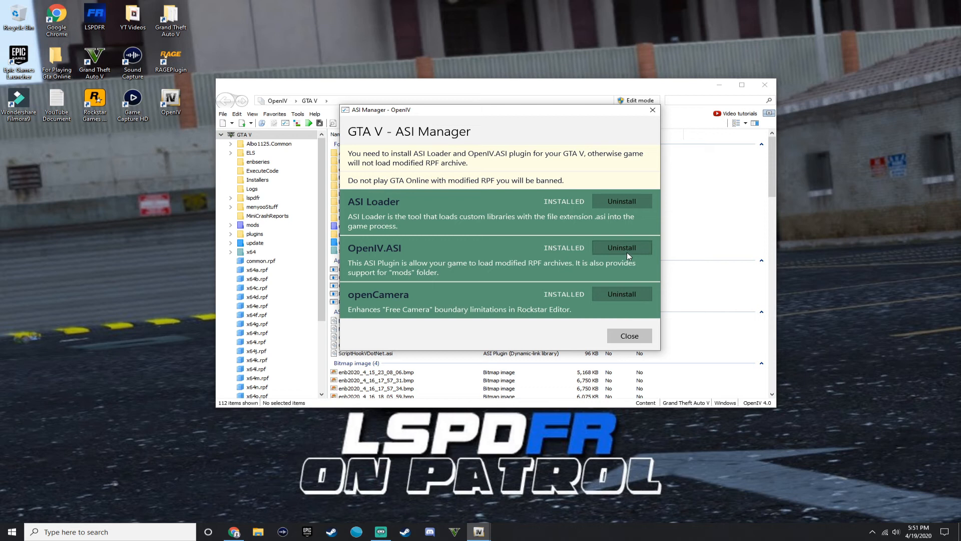
pyautogui.moveTo(605, 176)
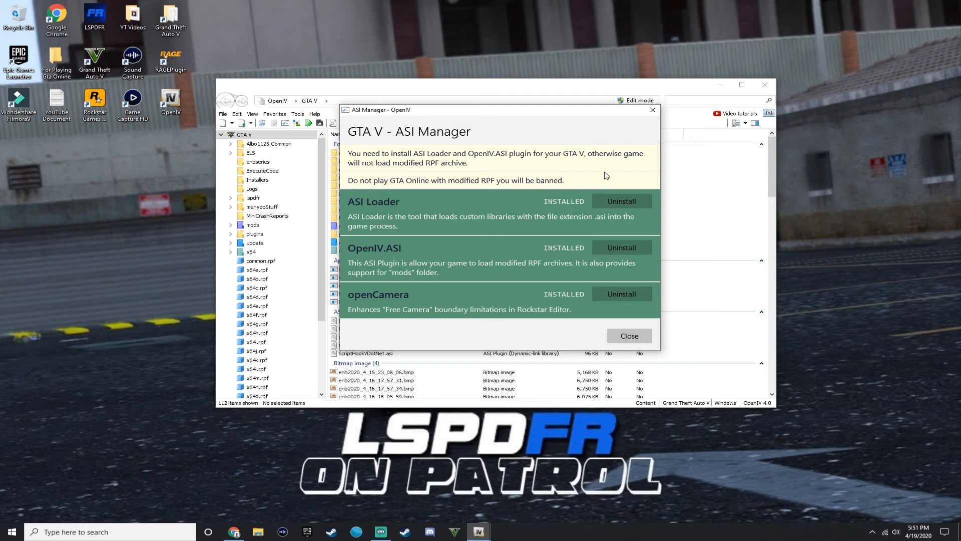
pyautogui.moveTo(612, 259)
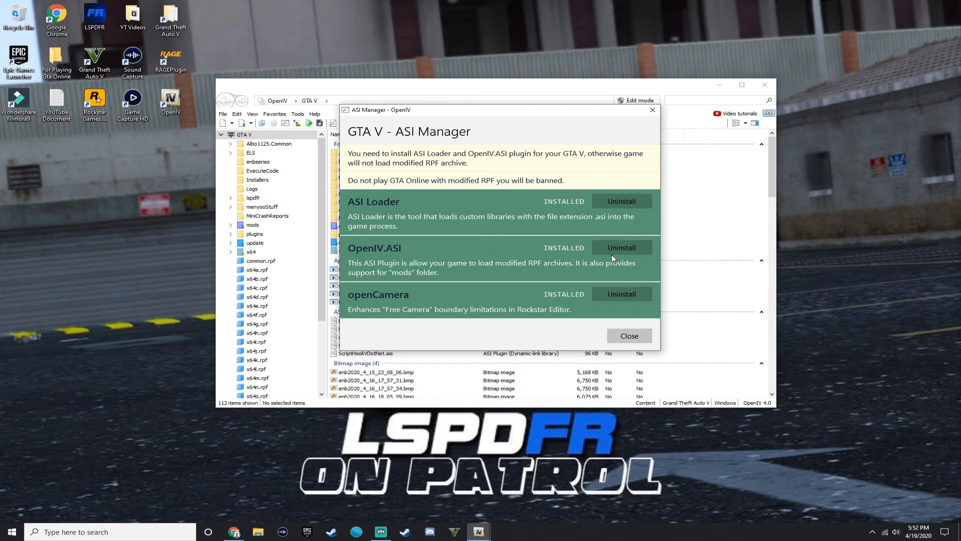
pyautogui.moveTo(389, 255)
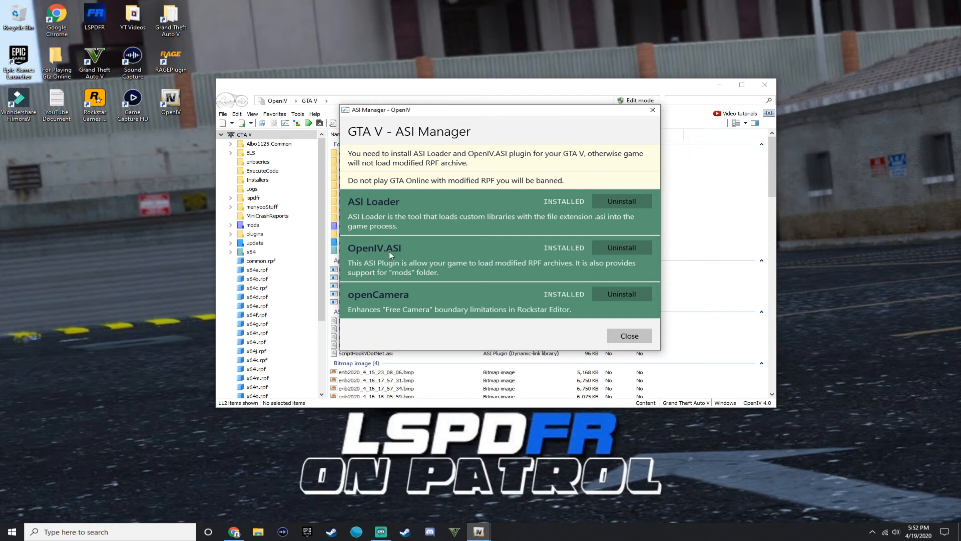
pyautogui.moveTo(550, 119)
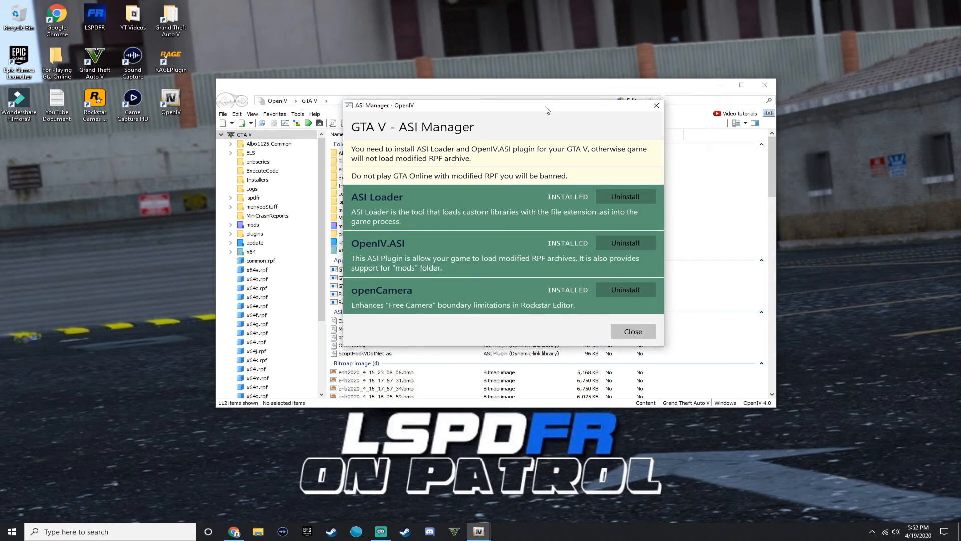
pyautogui.moveTo(544, 294)
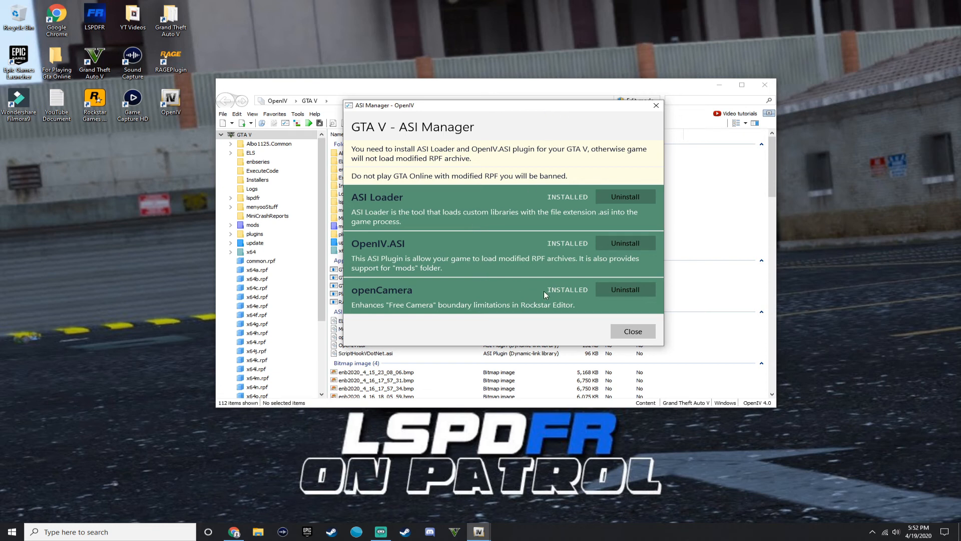
pyautogui.click(633, 332)
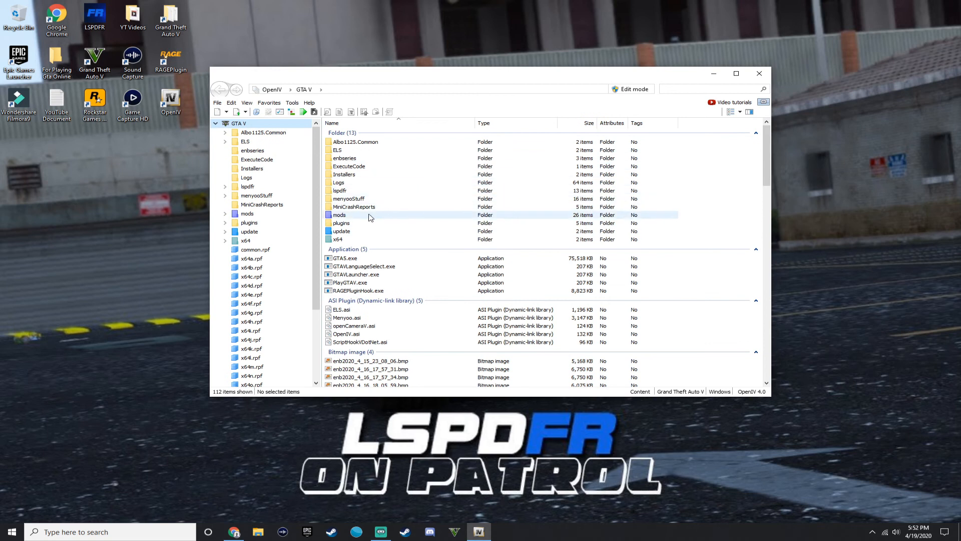
pyautogui.moveTo(326, 446)
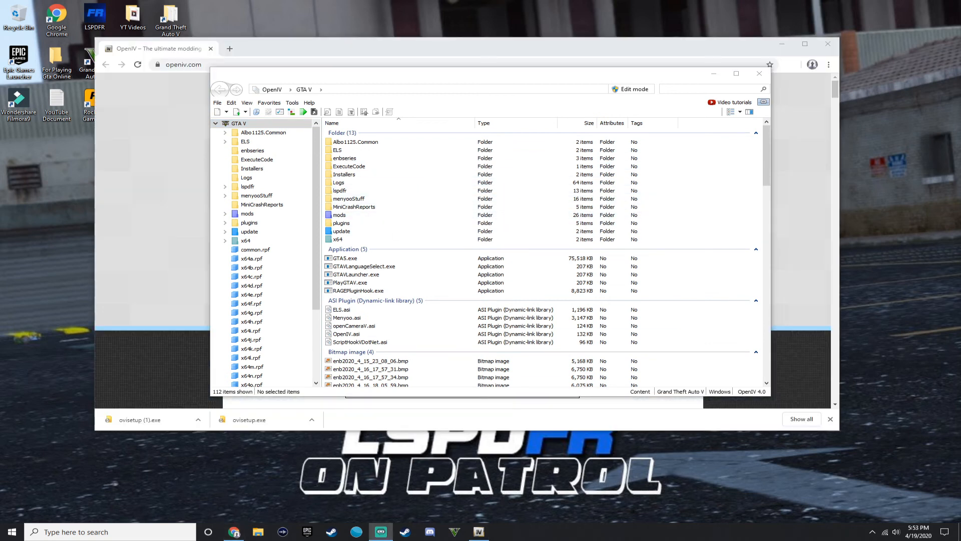
pyautogui.moveTo(650, 282)
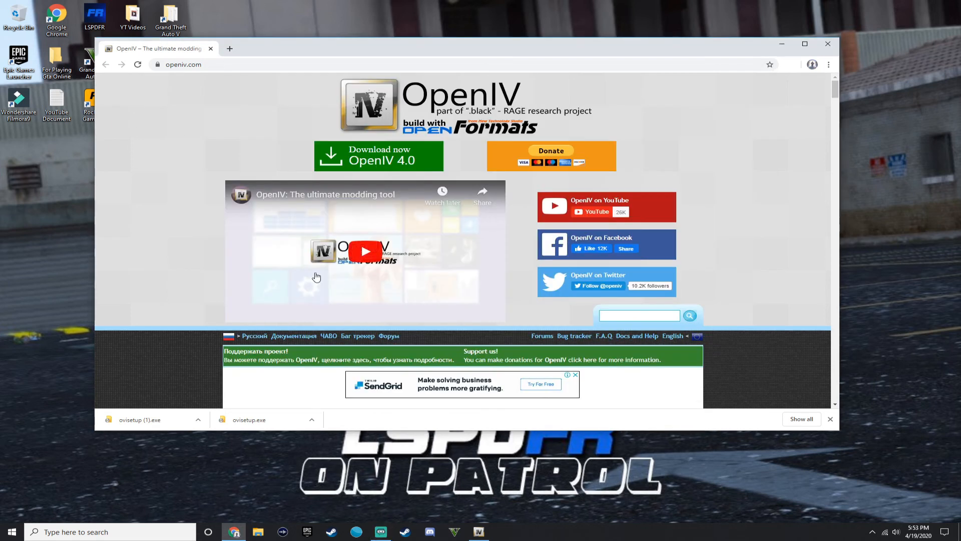
# Step: Look inside the mods folder, return to the GTA V folder and close OpenIV
pyautogui.click(478, 531)
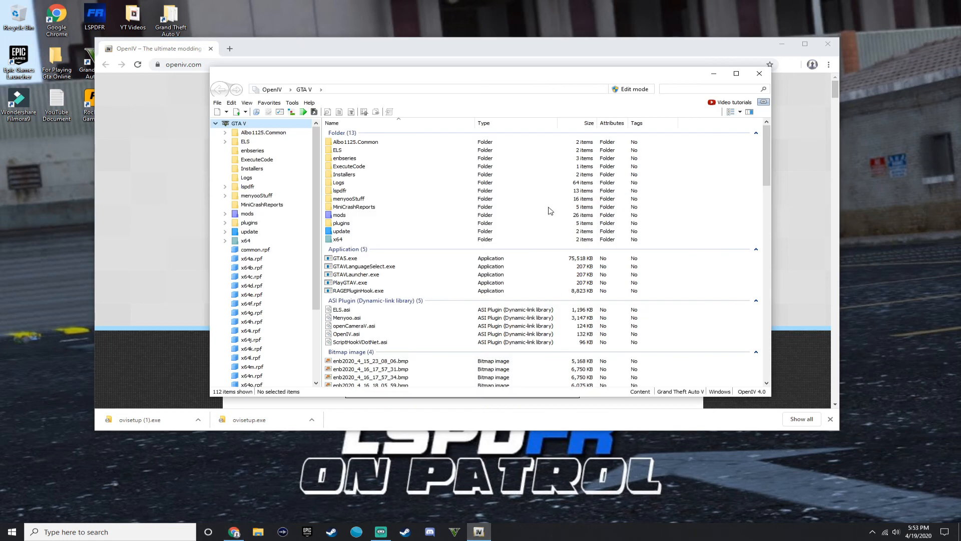
pyautogui.doubleClick(340, 214)
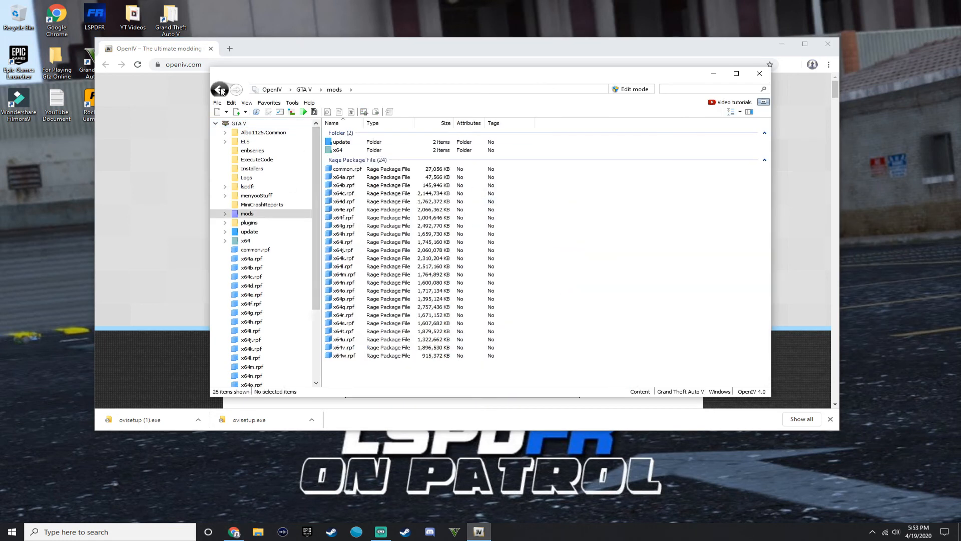
pyautogui.click(221, 89)
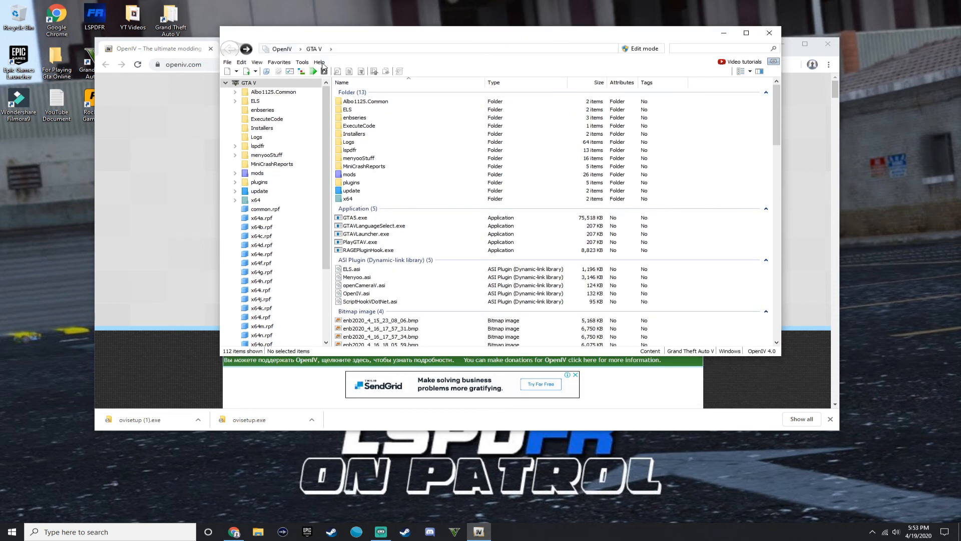
pyautogui.click(302, 62)
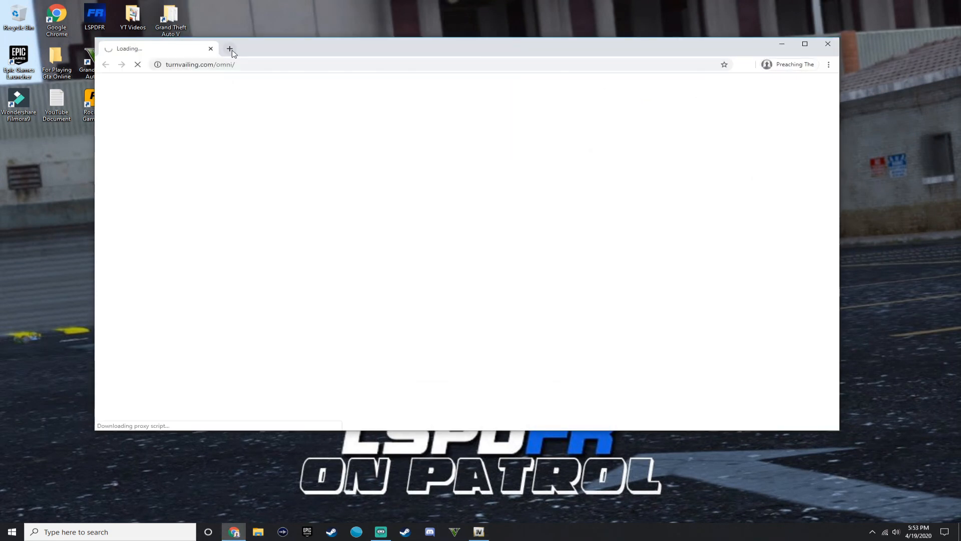
# Step: Close the Chrome window with the loading page, leaving the Instagram profile visible
pyautogui.click(230, 48)
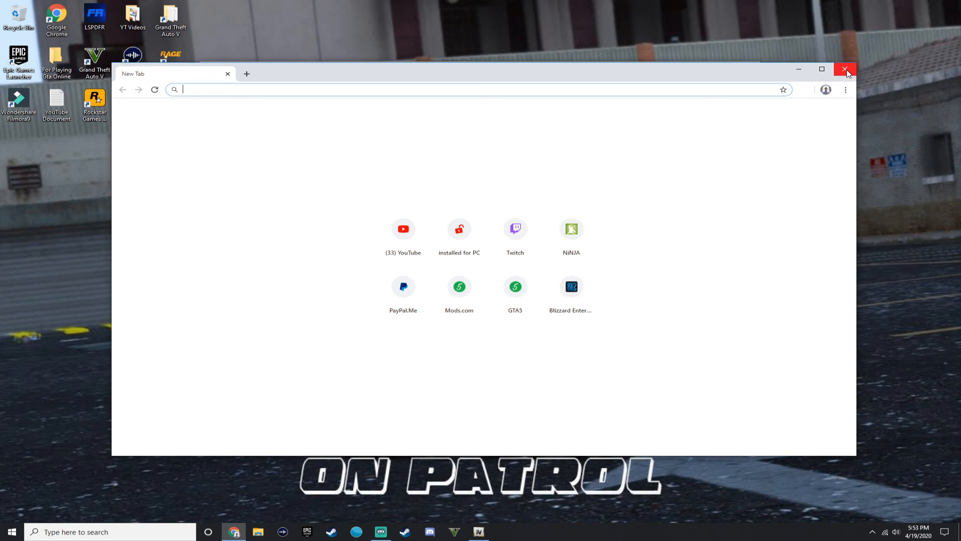
pyautogui.click(846, 69)
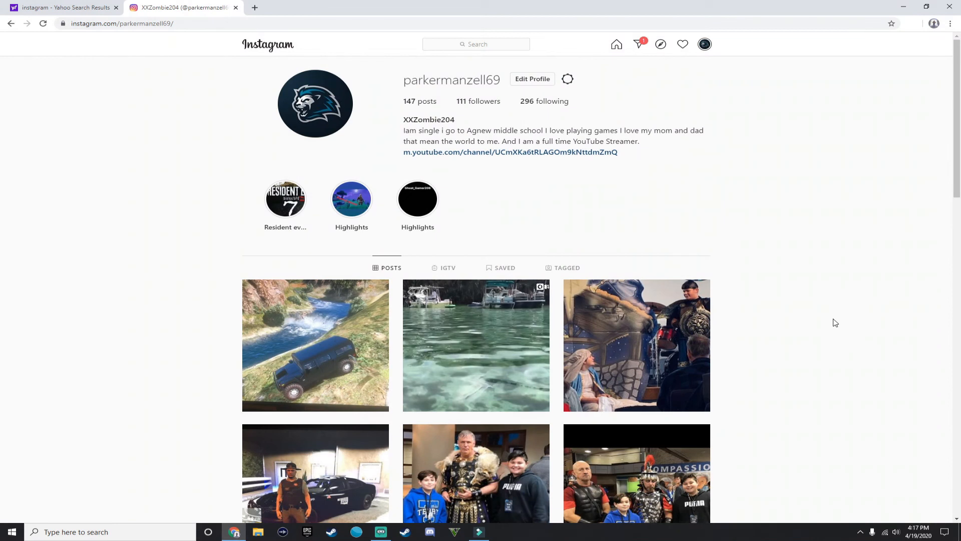
pyautogui.scroll(-3)
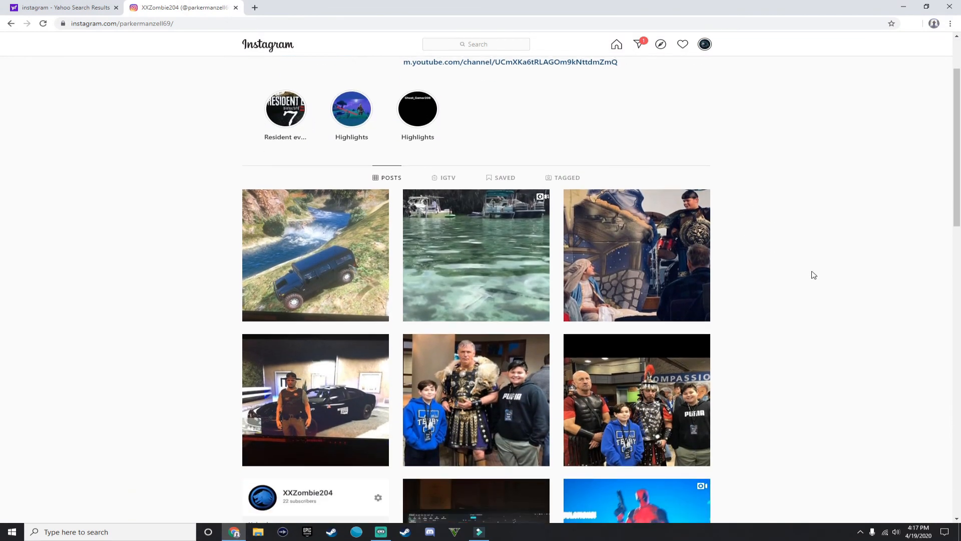
pyautogui.scroll(-3)
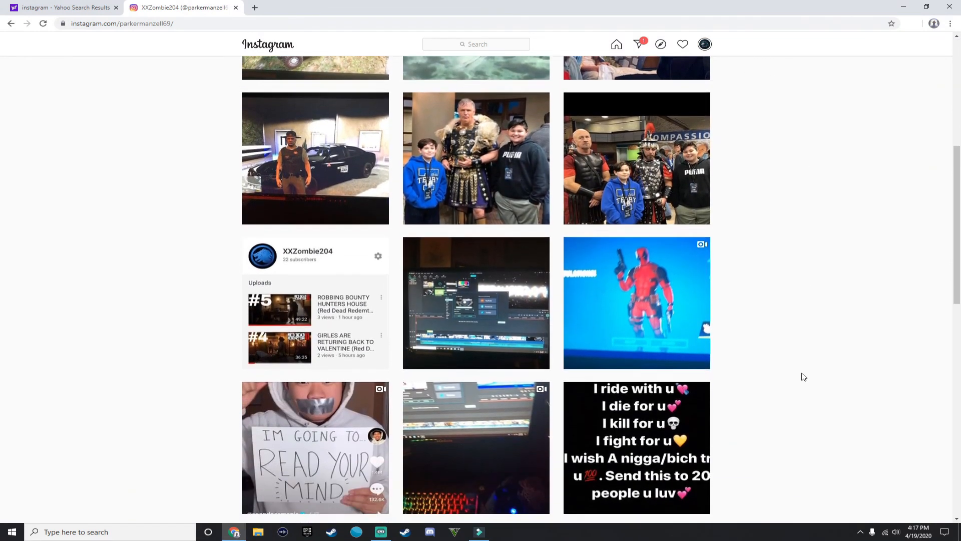
pyautogui.scroll(-3)
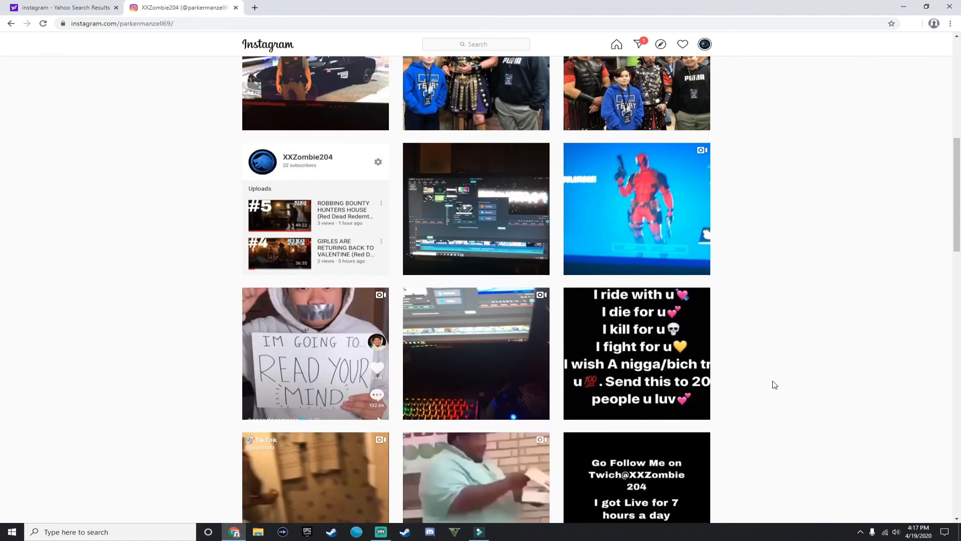
pyautogui.scroll(3)
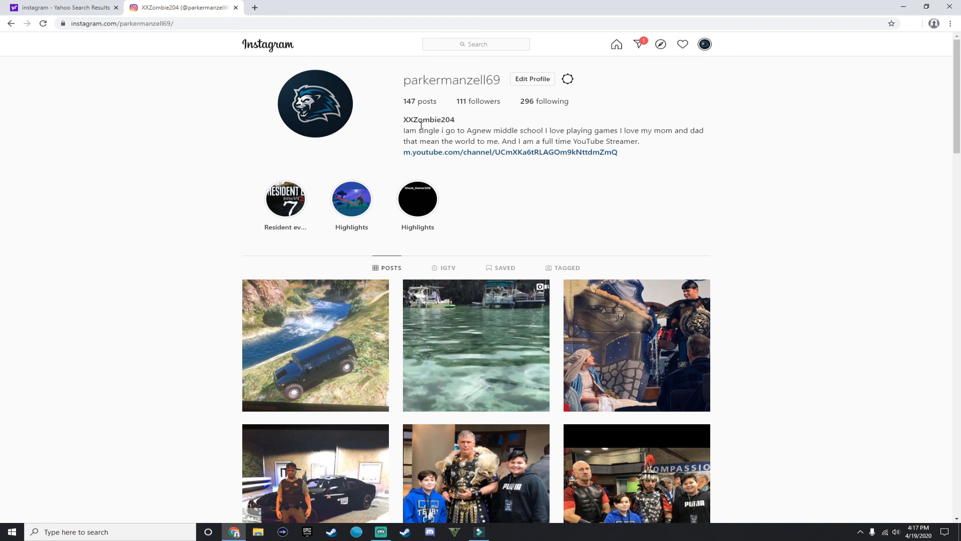
pyautogui.moveTo(752, 308)
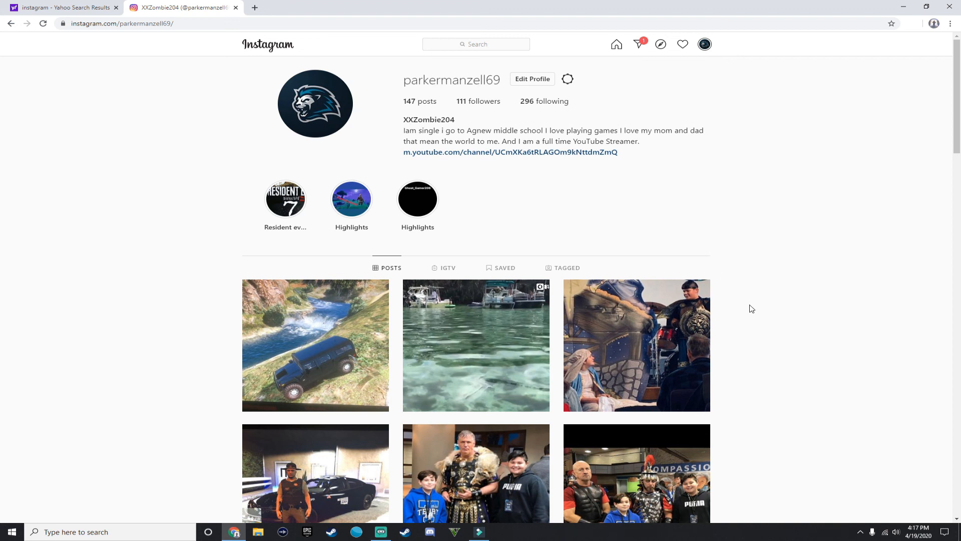